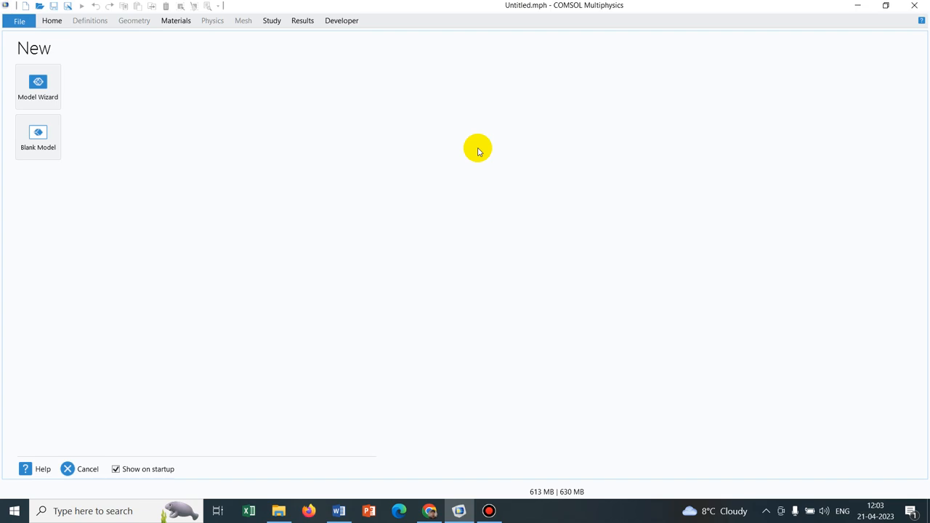
mouse_move(260, 114)
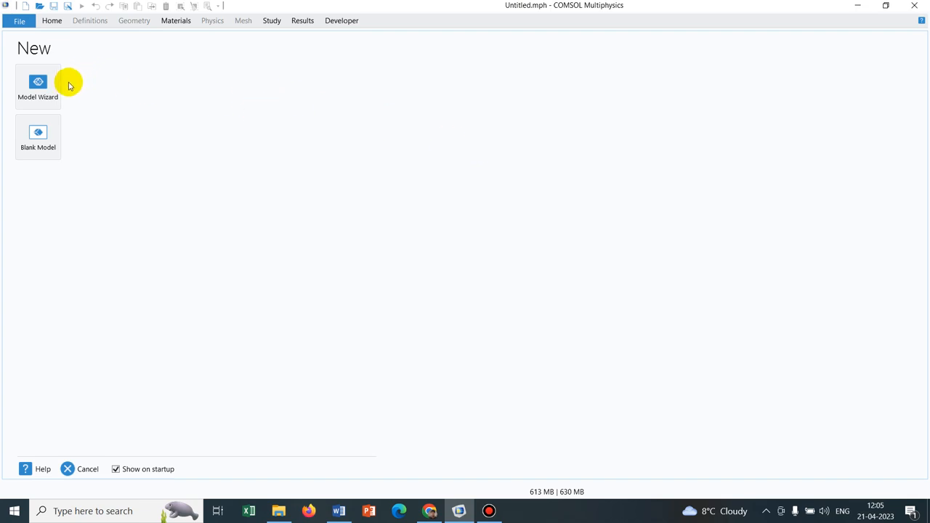
Start a 2D model in the Model Wizard and add Pipe Flow (pfl) physics
click(38, 86)
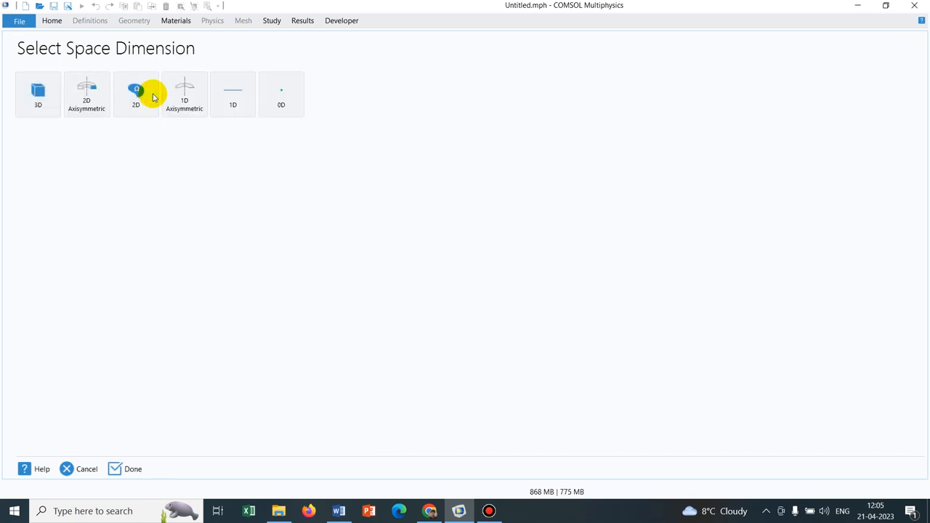
click(136, 94)
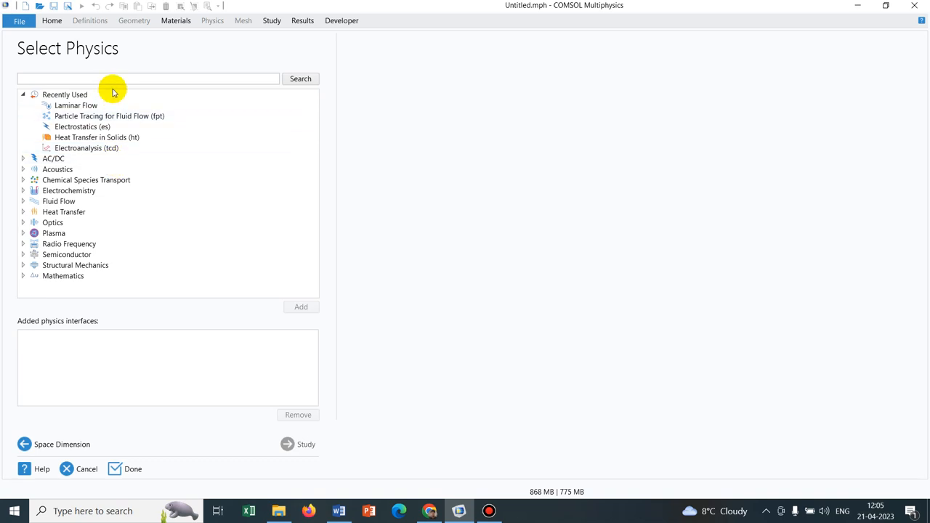
click(148, 79)
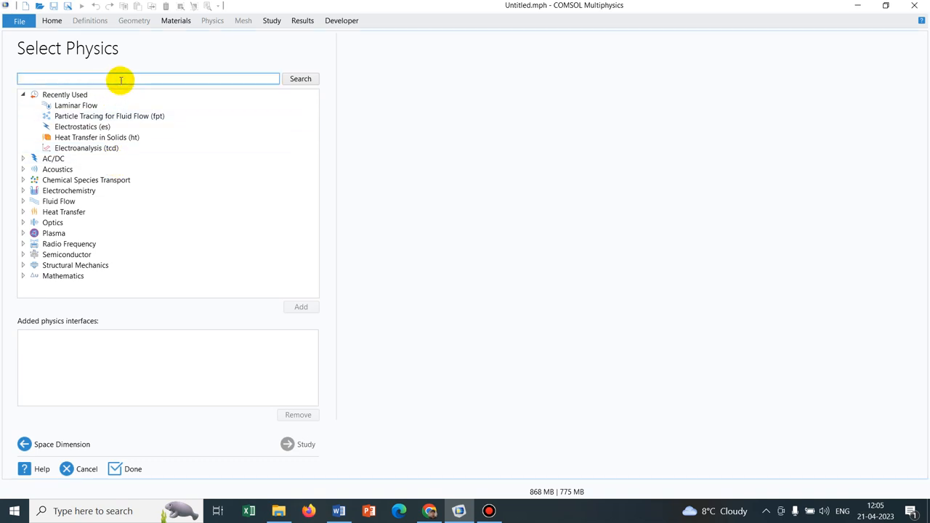
text(pipe flow)
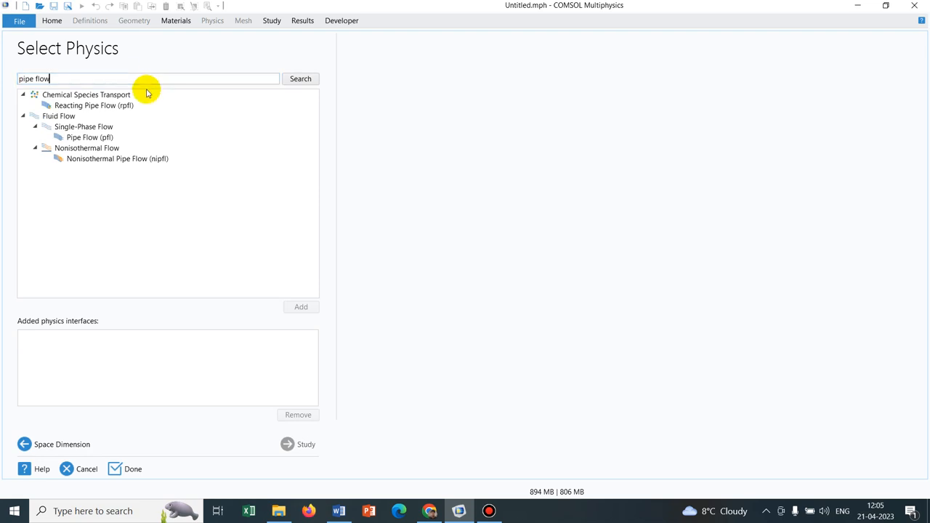
click(90, 138)
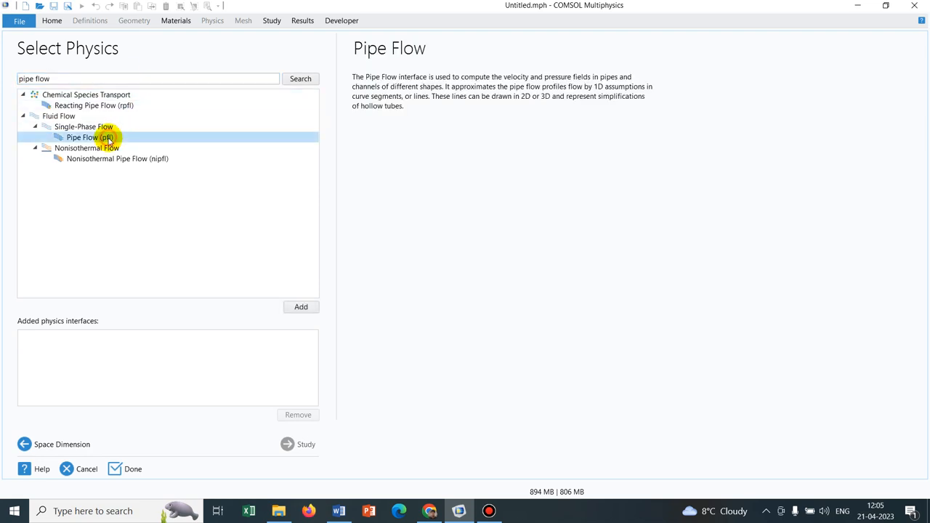
click(300, 306)
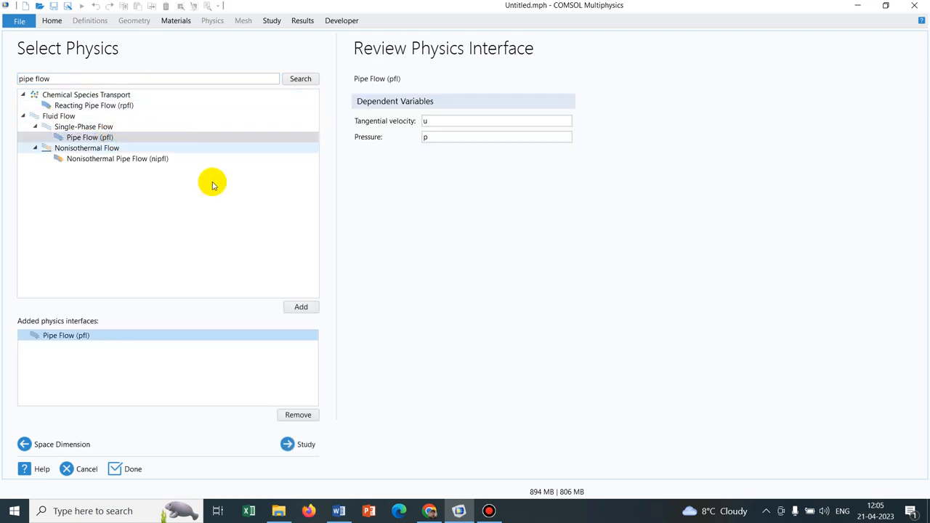
Add a Stationary study and finish the wizard
click(306, 444)
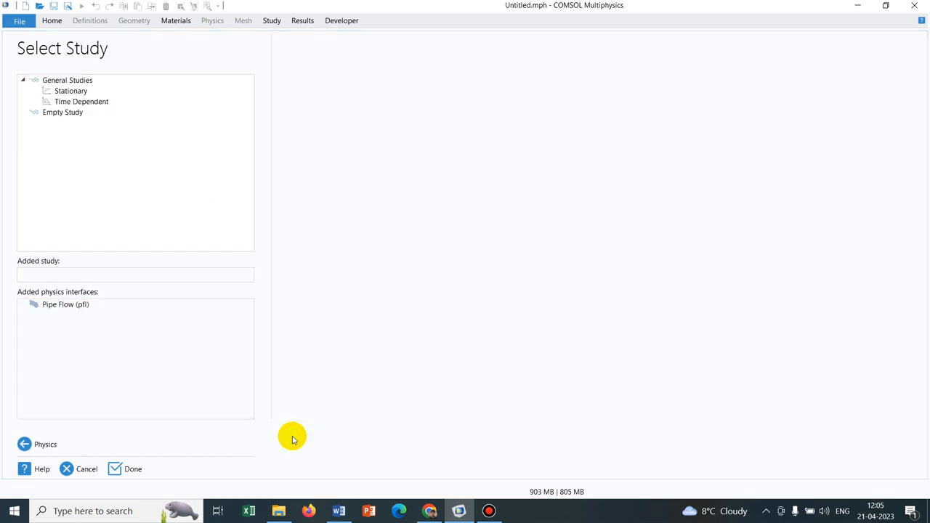
click(71, 90)
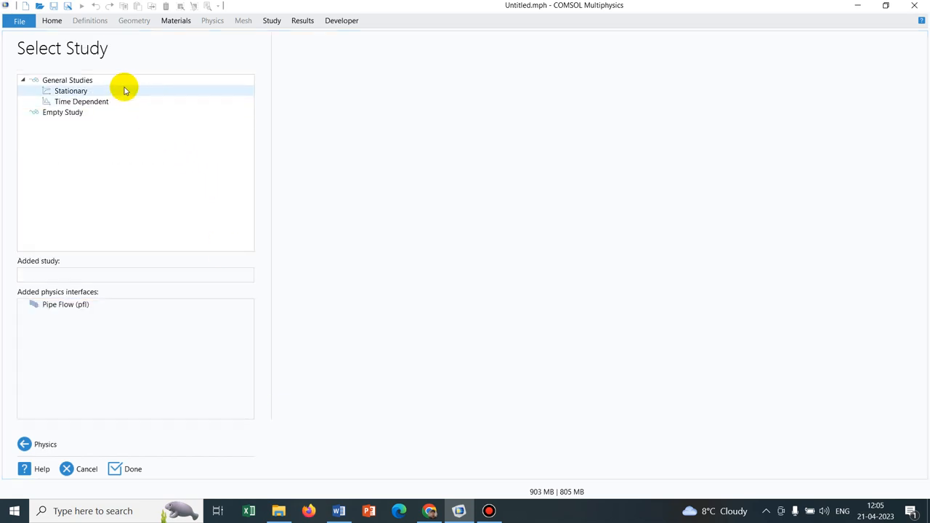
click(71, 90)
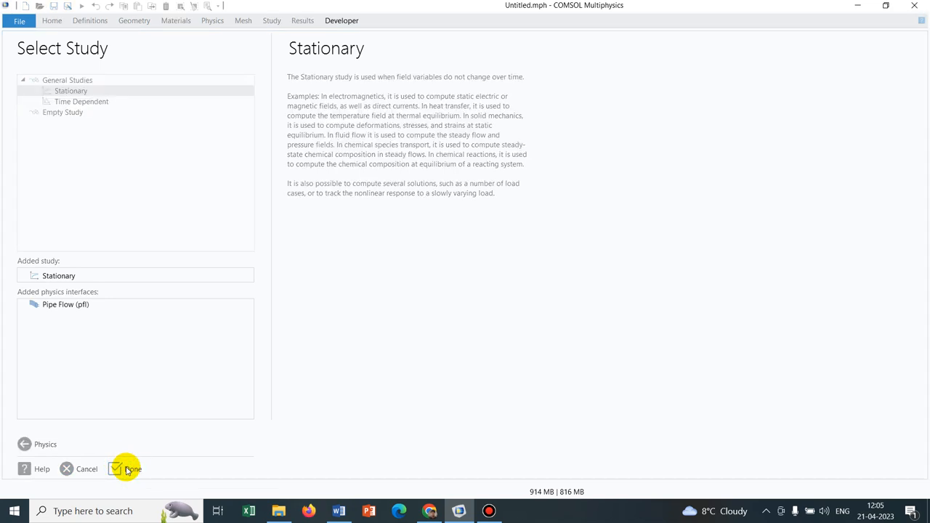
click(132, 469)
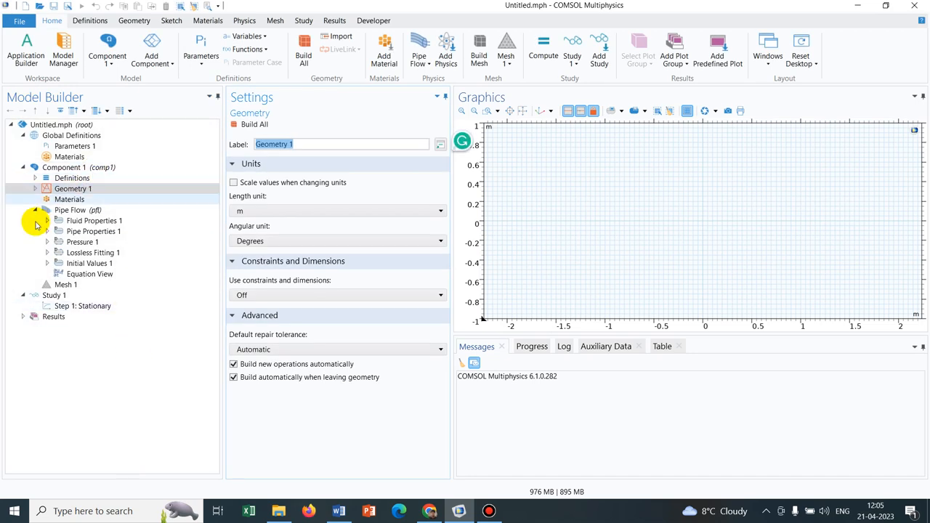
Draw open Polygon 1 through (-2,0), (0,0), (0,0.75), (1.45,0.75), (1.45,-0.2), (2,-0.2)
click(73, 189)
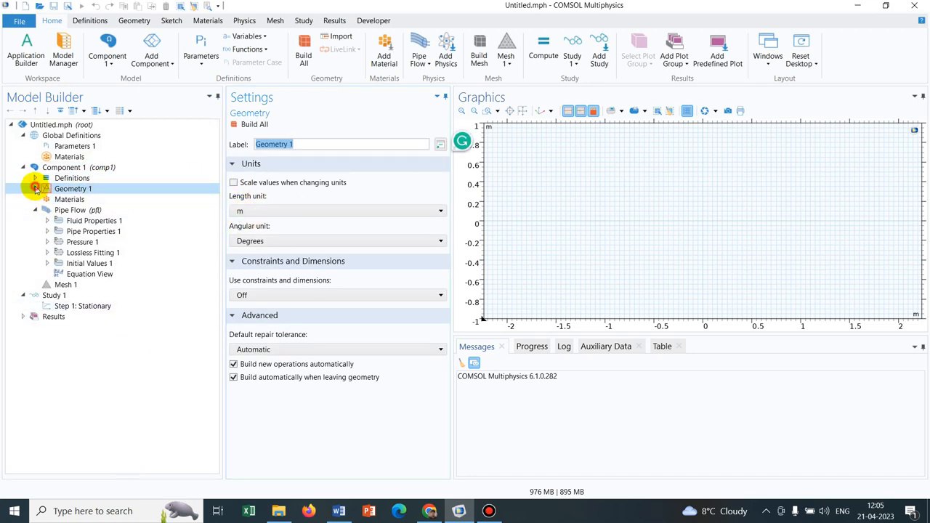
click(34, 188)
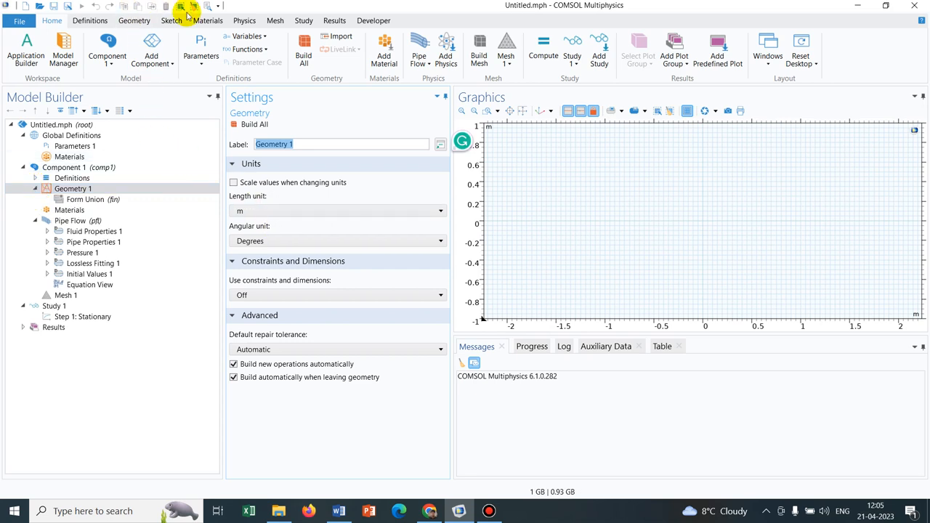
click(171, 21)
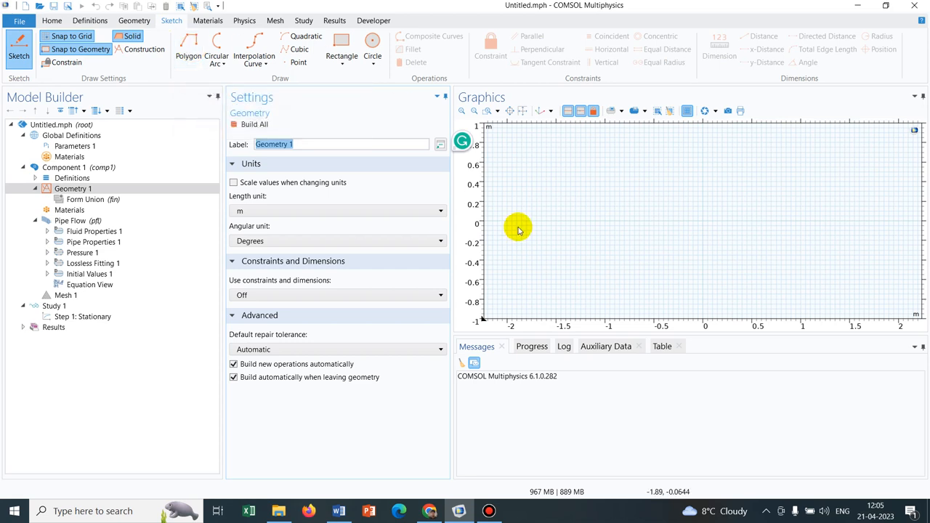
mouse_move(434, 140)
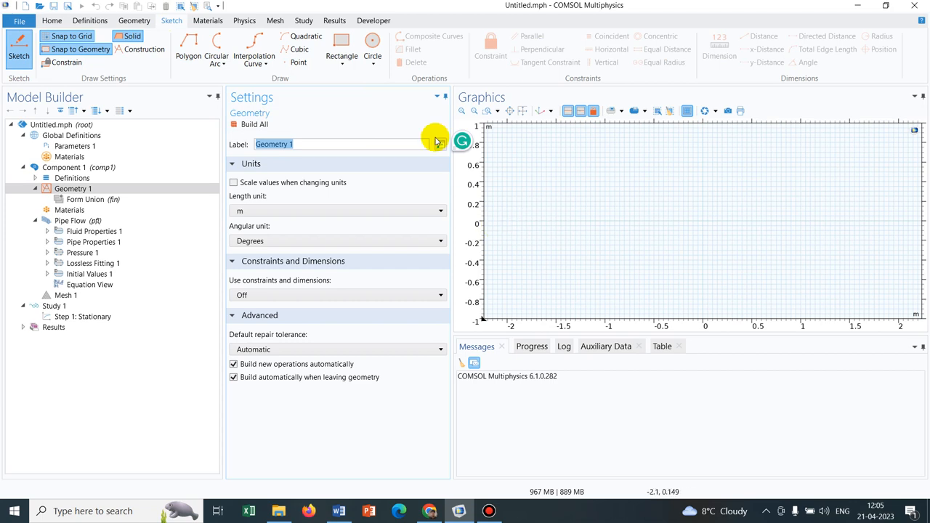
click(188, 48)
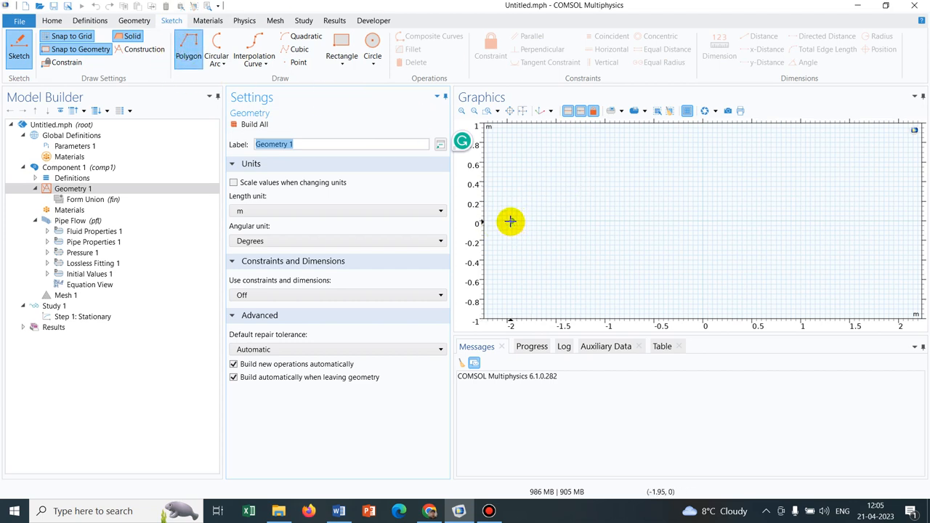
mouse_move(508, 222)
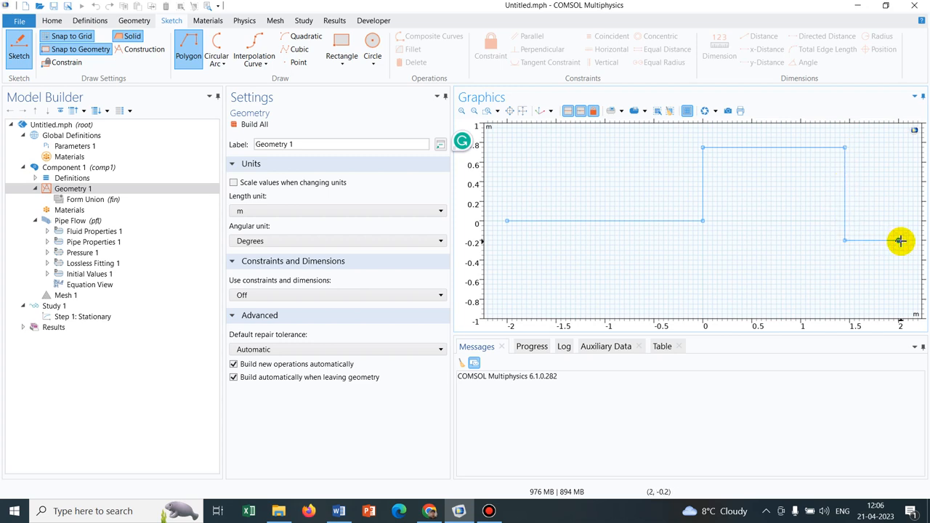
click(188, 47)
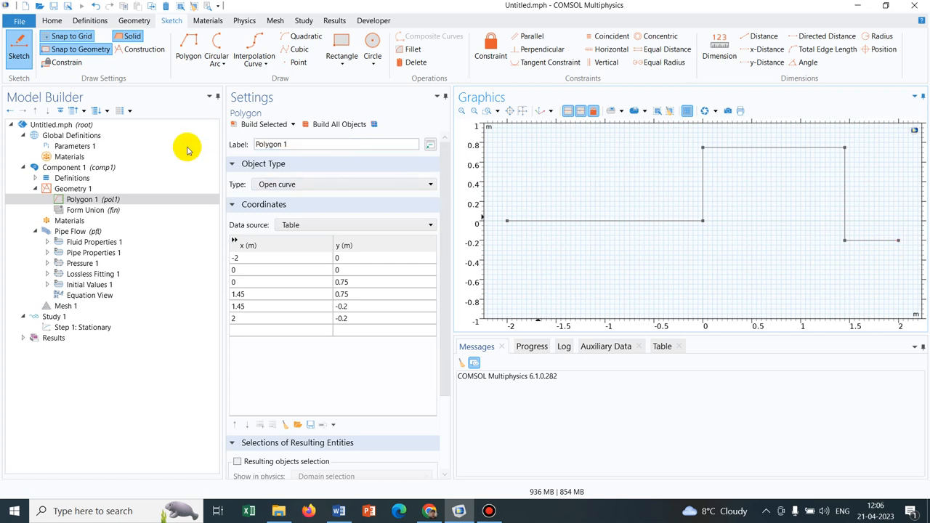
click(69, 220)
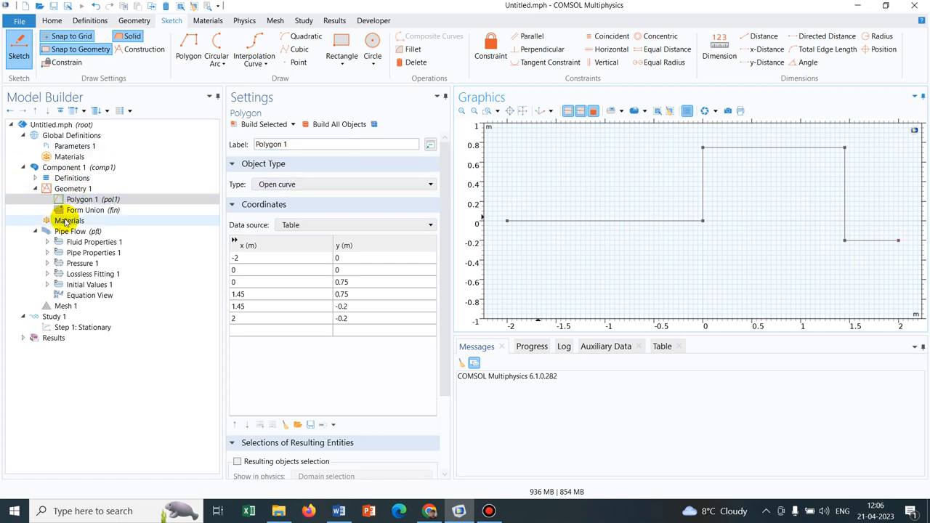
Add H2O (water) [liquid] from the Material Library to the component
click(70, 220)
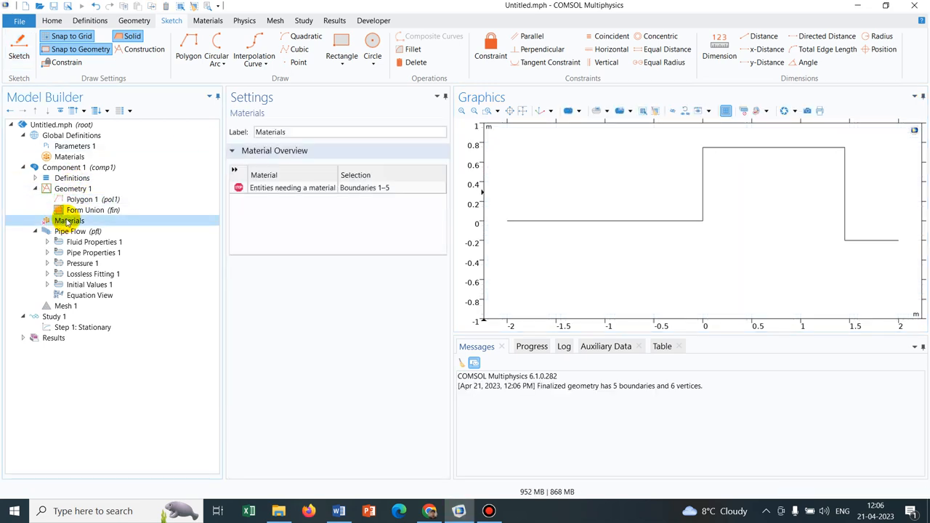
right_click(69, 220)
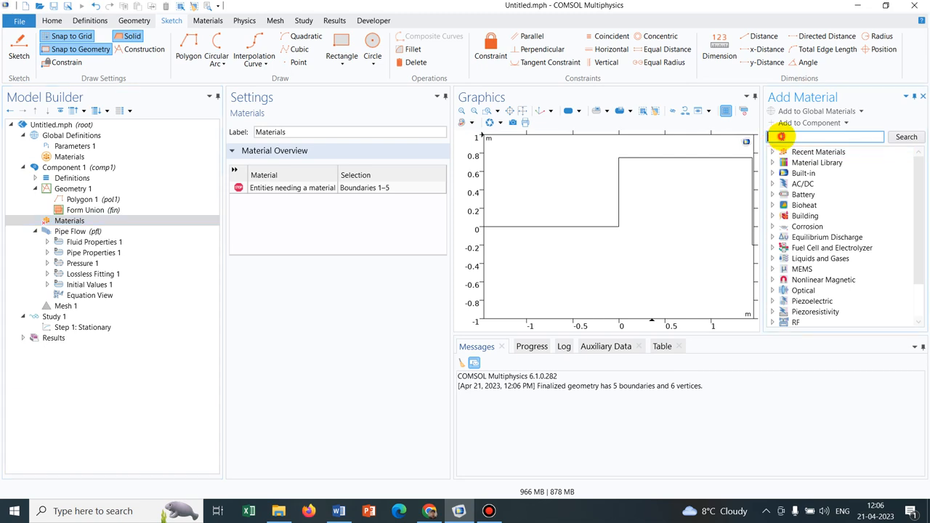
text(w)
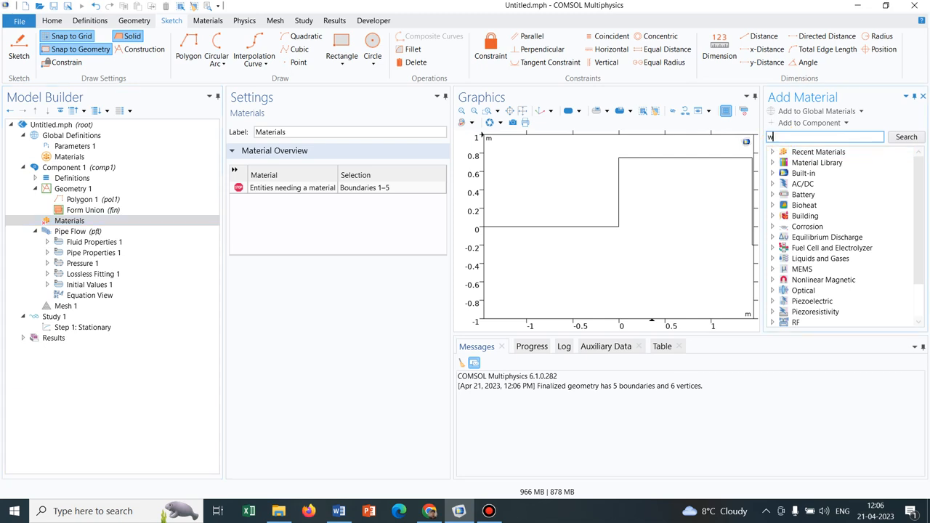
text(ater)
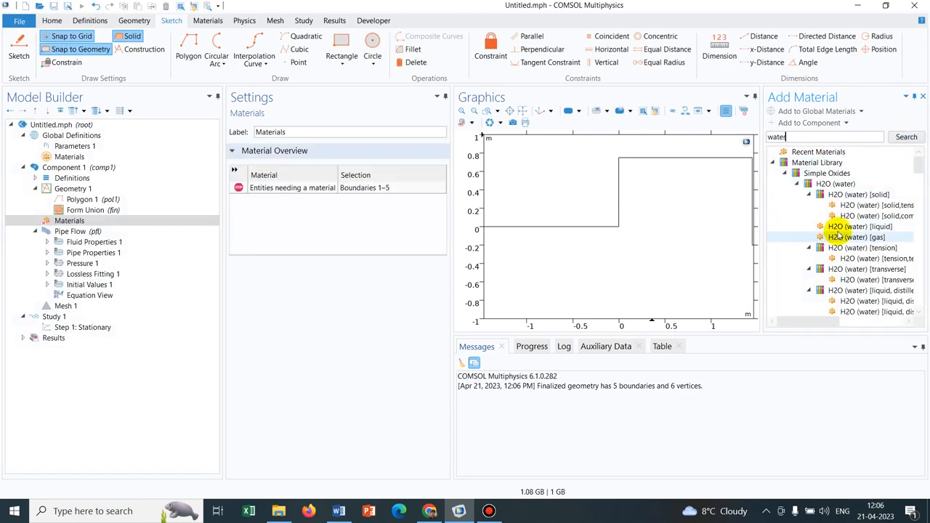
click(859, 226)
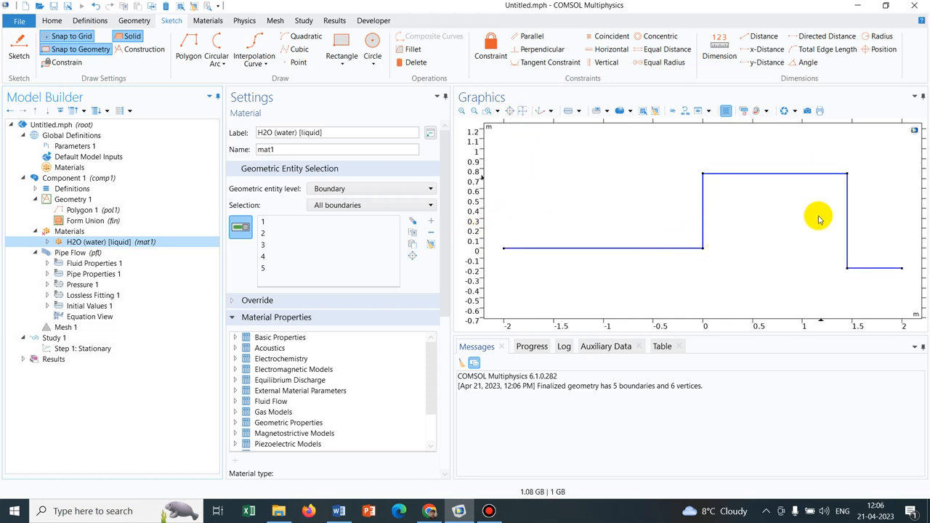
click(585, 249)
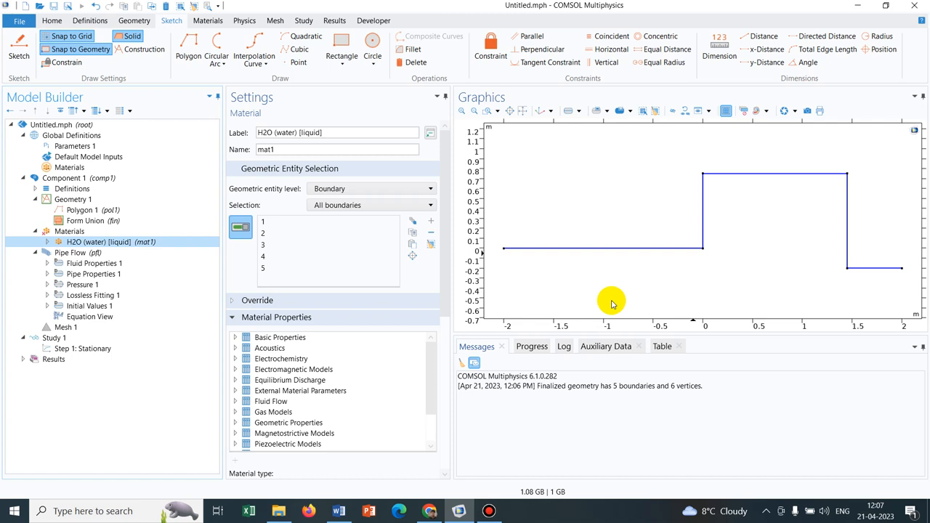
mouse_move(494, 255)
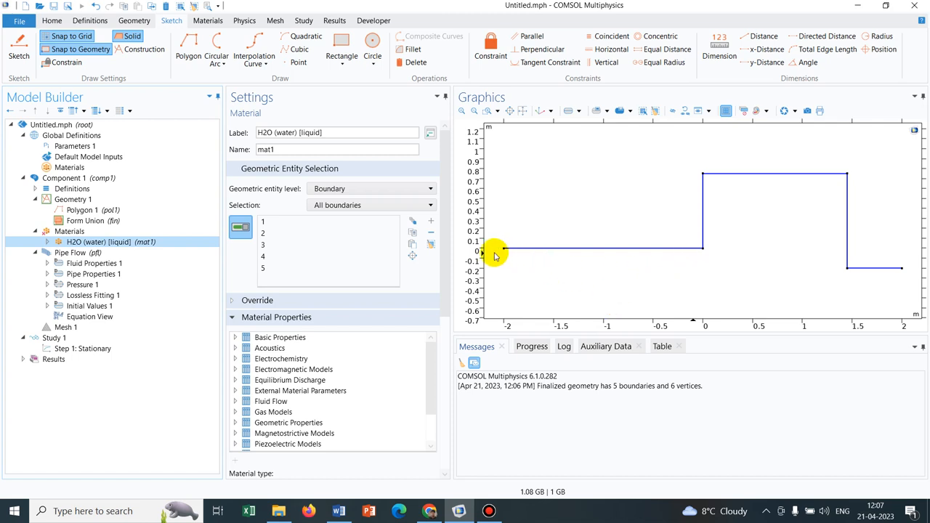
mouse_move(753, 196)
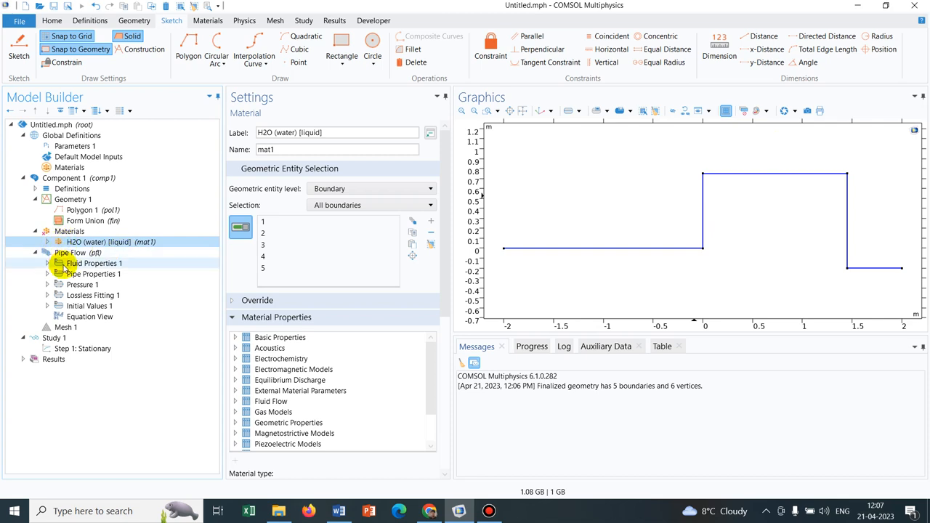
click(77, 252)
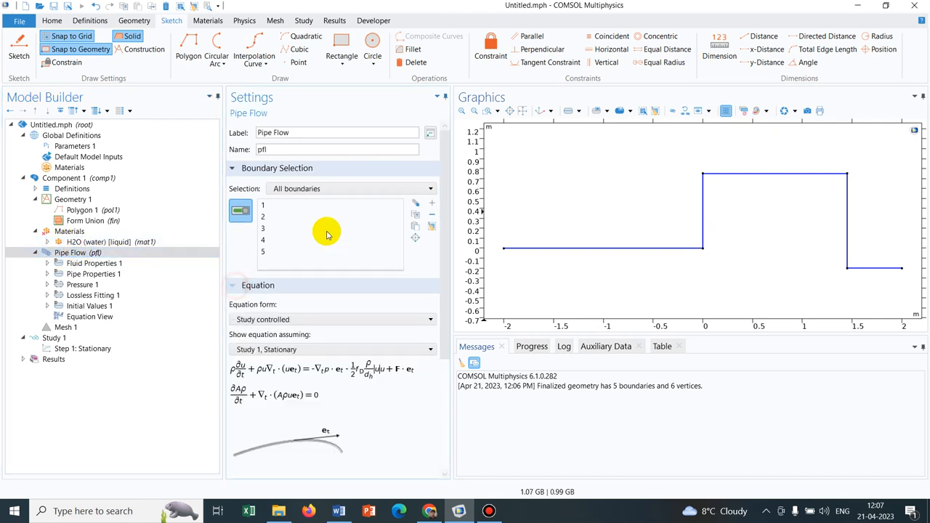
scroll(down, 3)
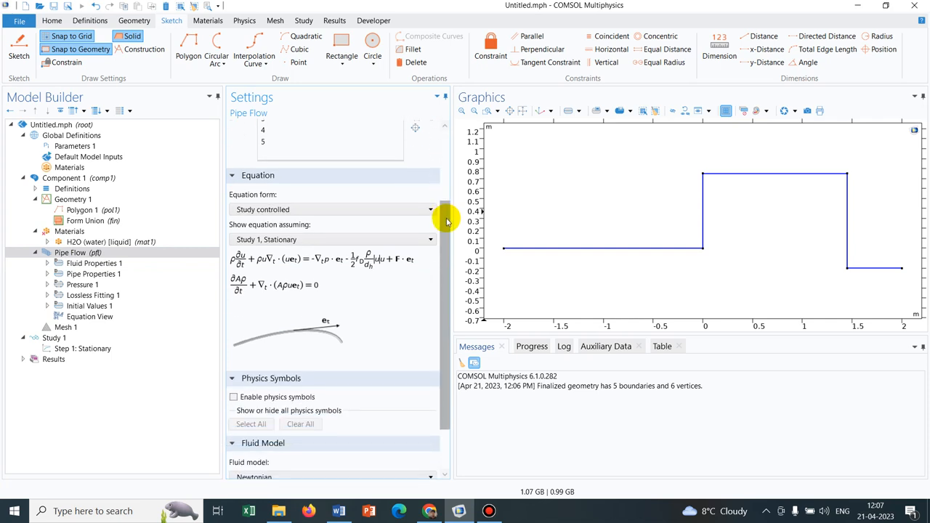
scroll(down, 3)
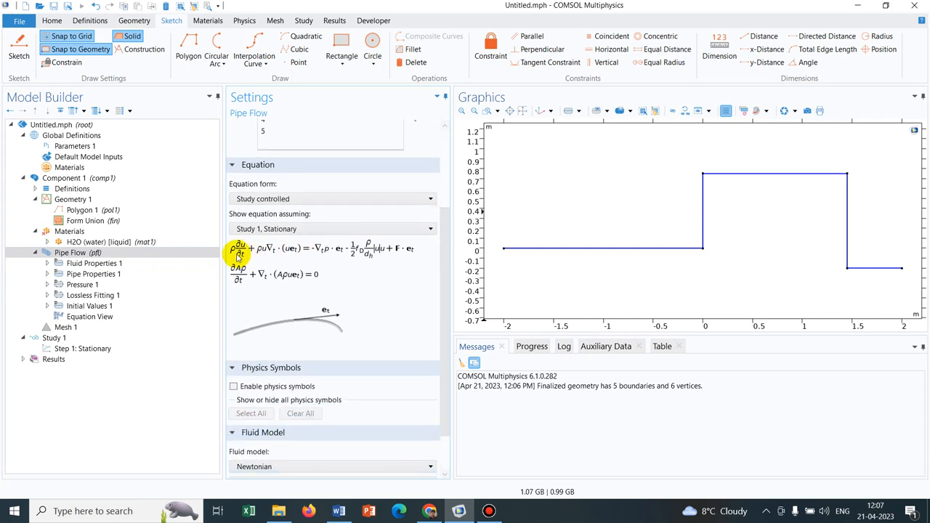
mouse_move(435, 262)
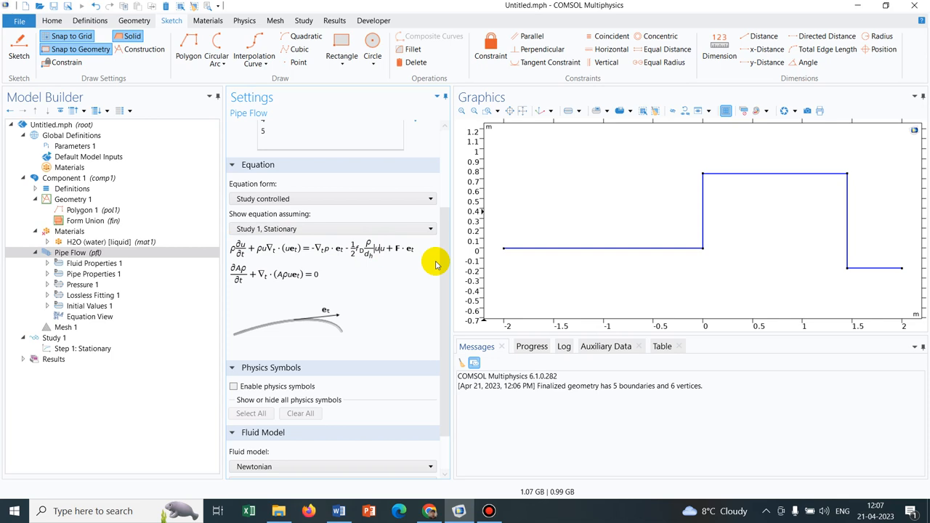
mouse_move(251, 265)
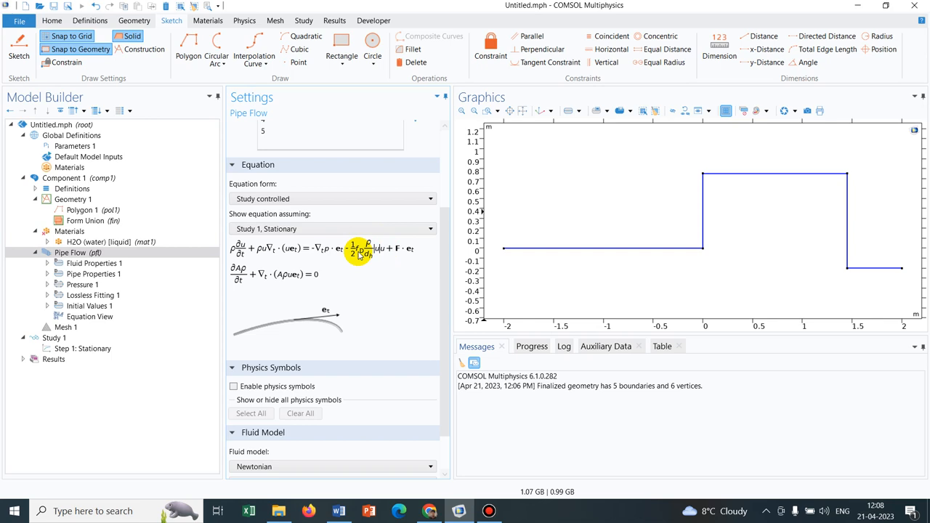
mouse_move(359, 261)
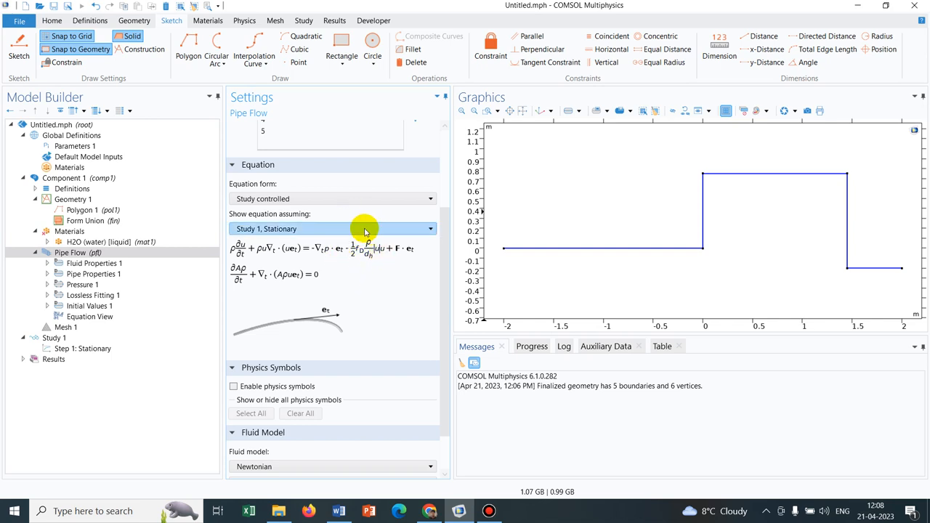
mouse_move(320, 274)
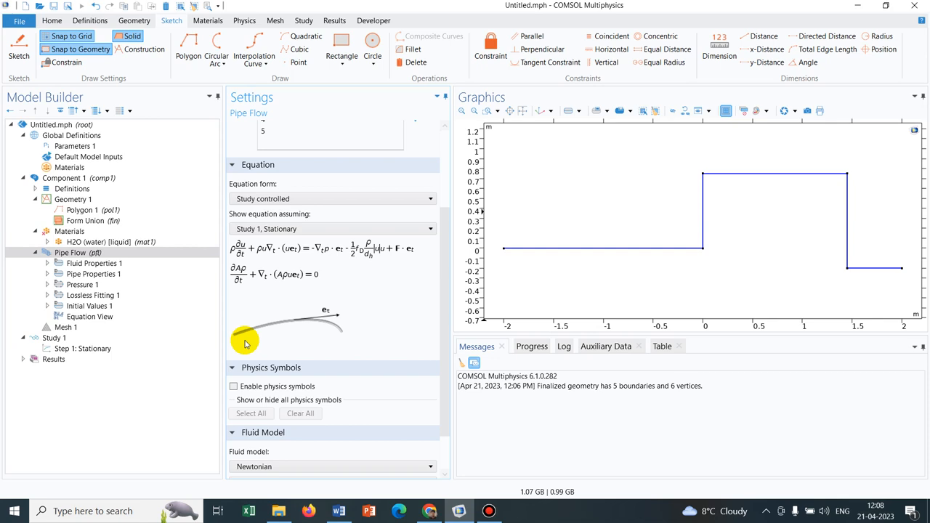
click(595, 249)
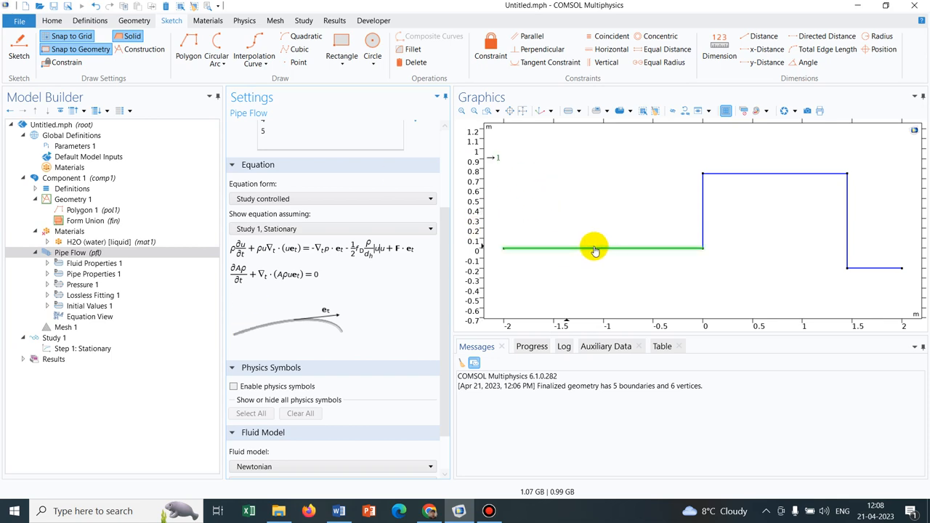
mouse_move(526, 254)
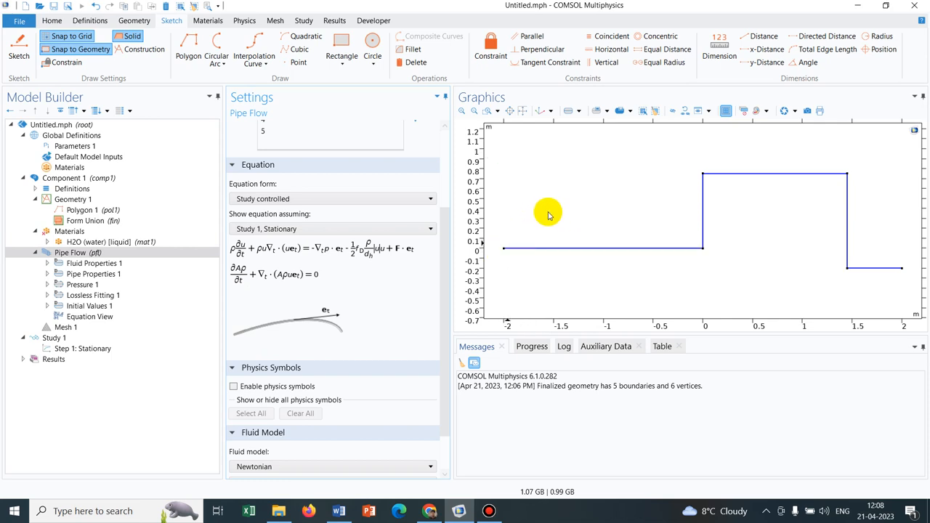
mouse_move(601, 250)
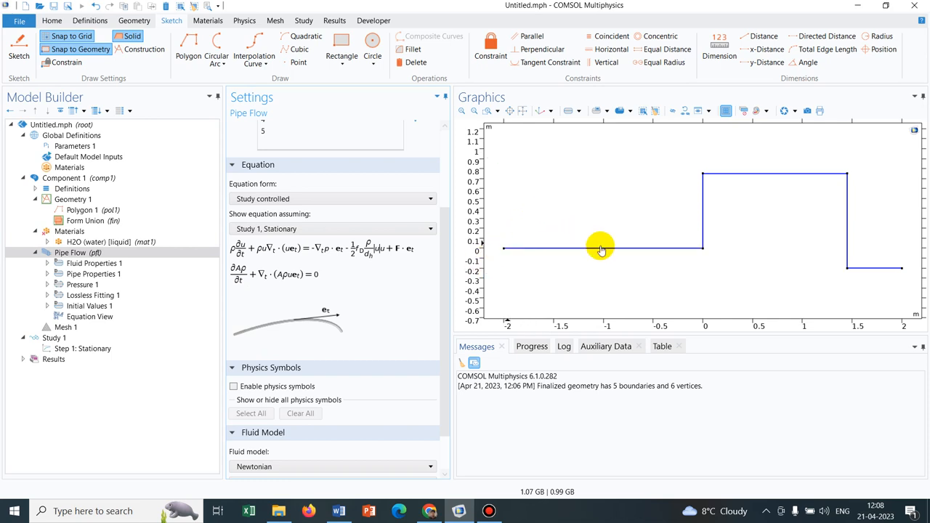
mouse_move(307, 288)
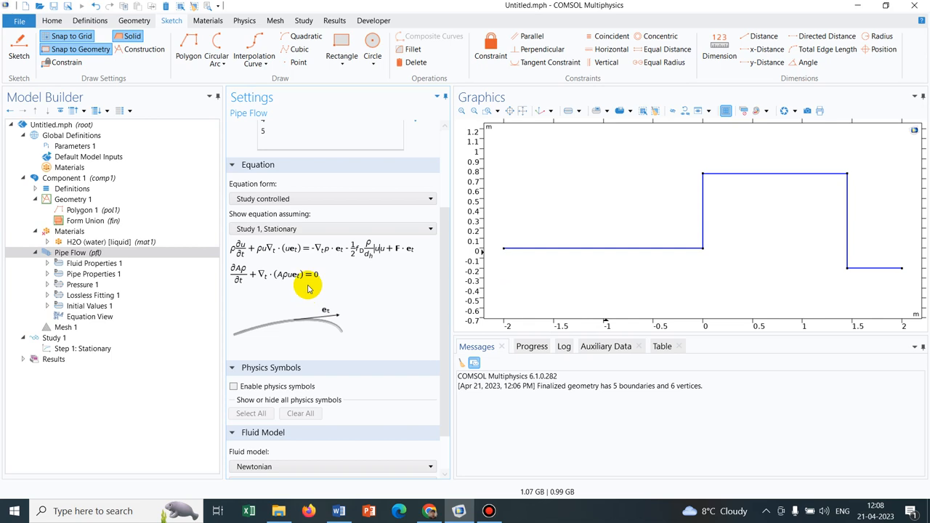
mouse_move(305, 302)
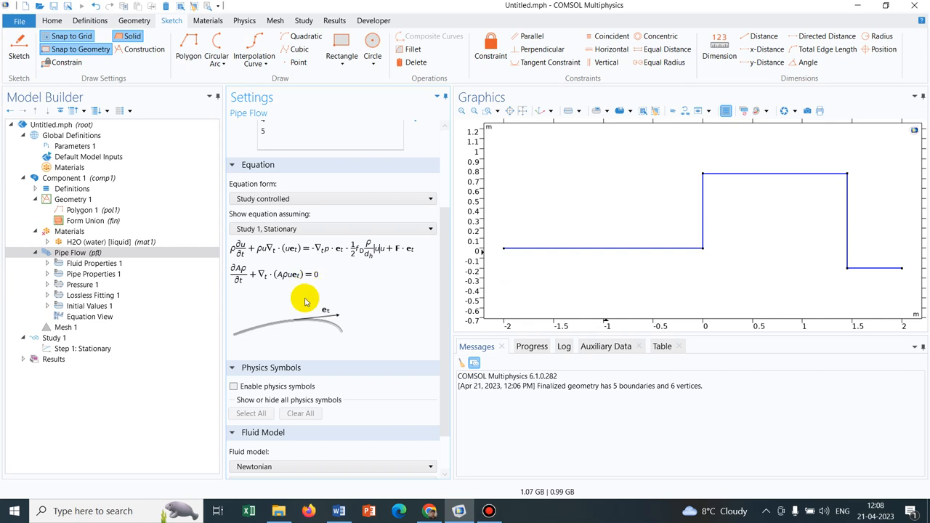
Add Inlet 1 to Pipe Flow at point 1 and open its Specification options
click(93, 274)
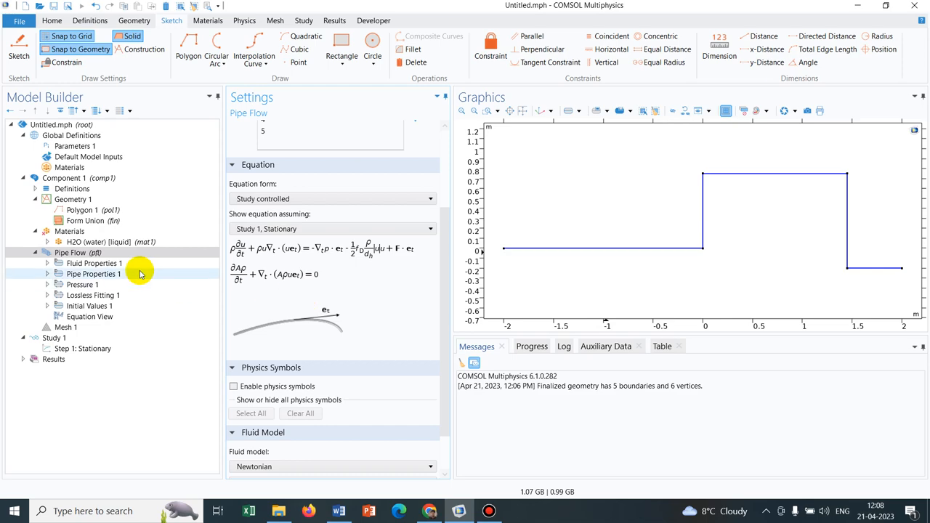
right_click(78, 253)
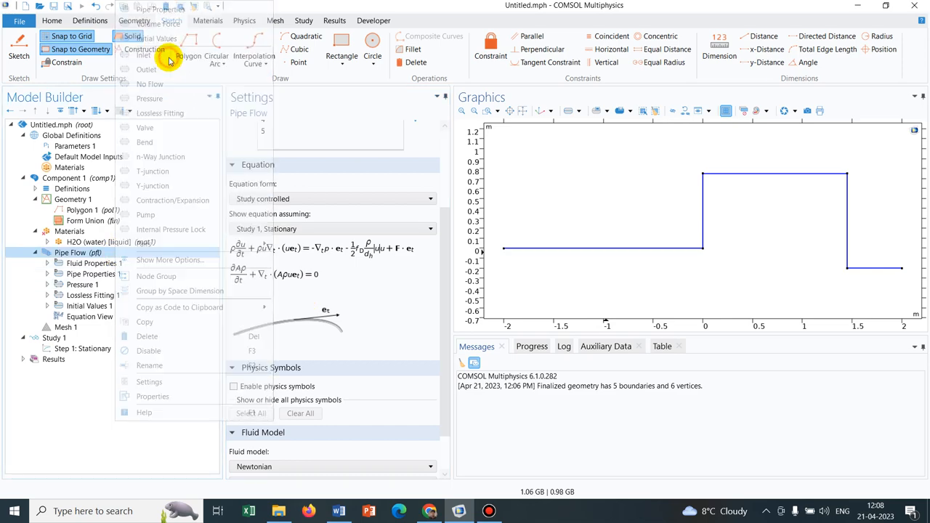
click(143, 56)
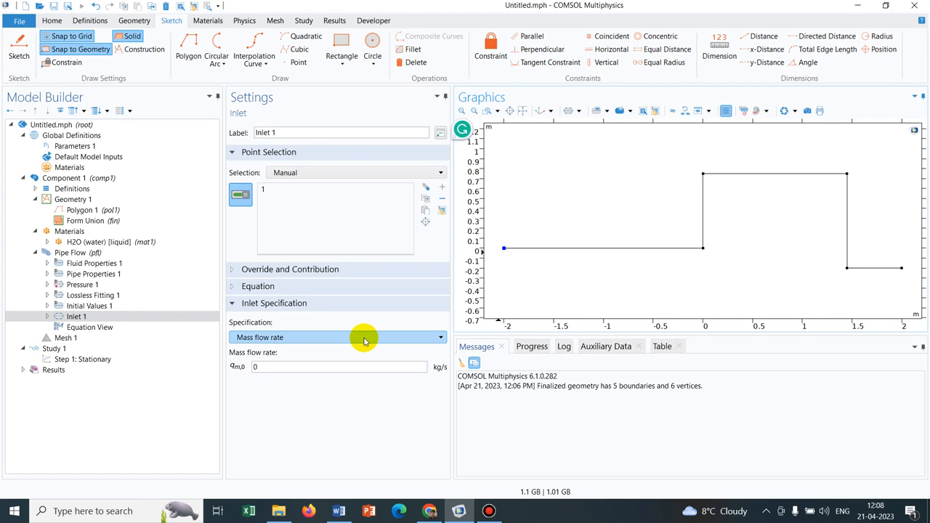
click(336, 336)
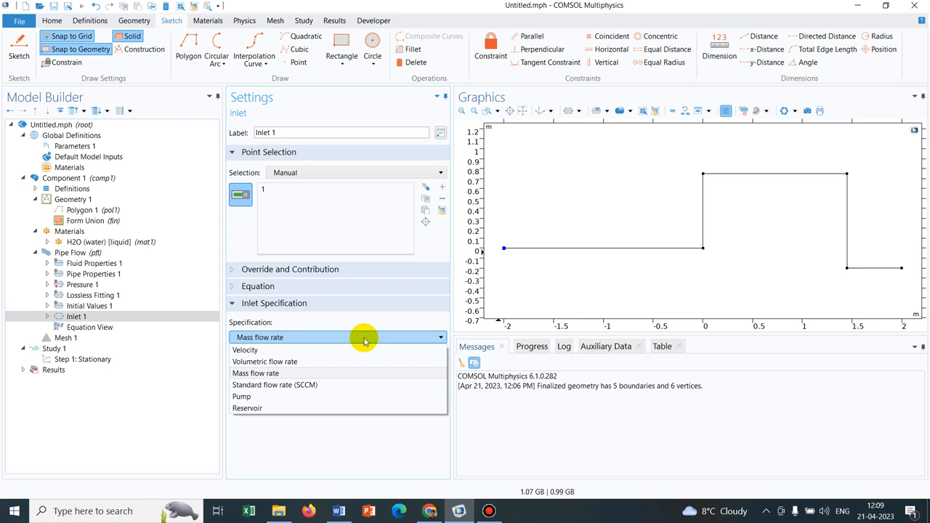
mouse_move(274, 384)
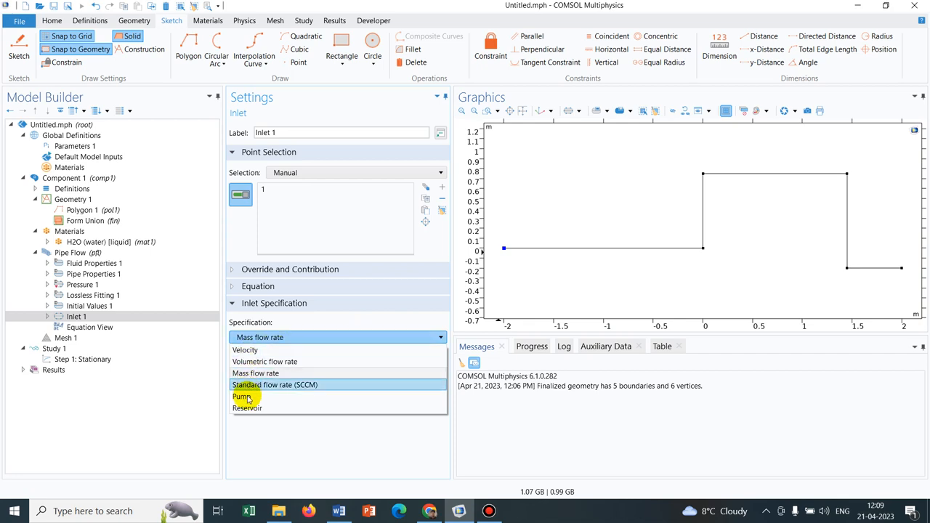
mouse_move(247, 396)
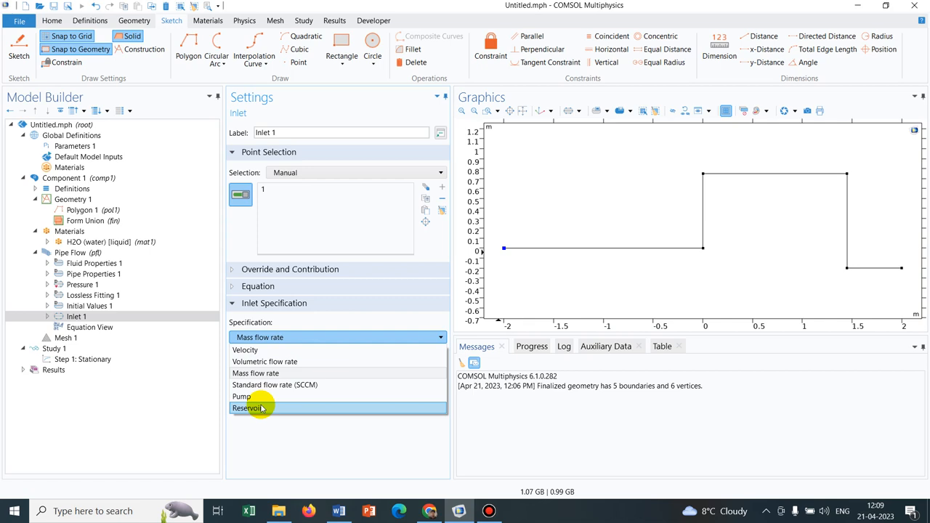
Set Inlet 1 to Reservoir with pressure 101325[Pa]+50[m]*pfl.rho*g_const
click(251, 408)
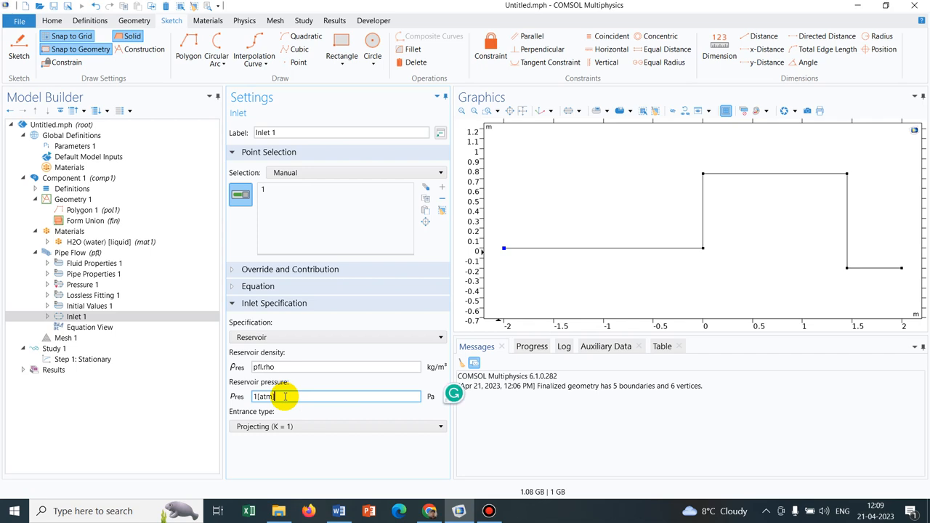
text(10)
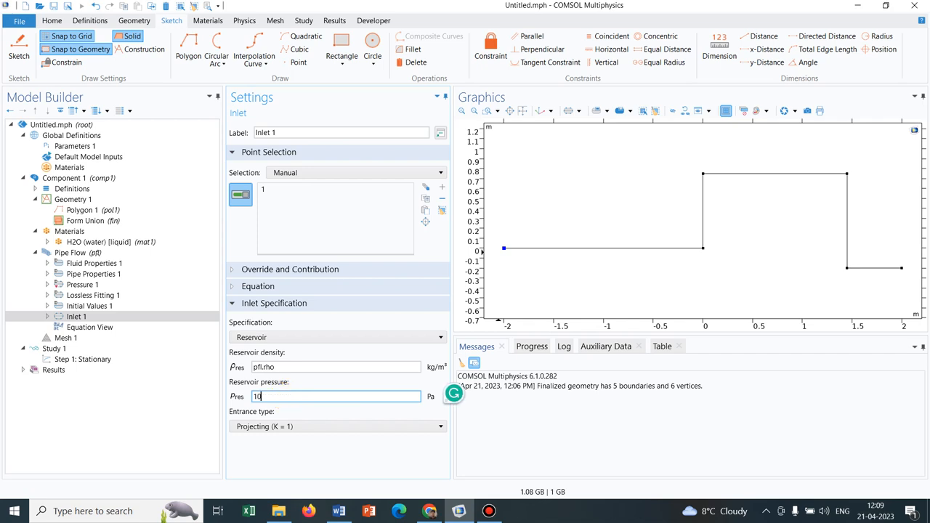
text(101325[Pa)
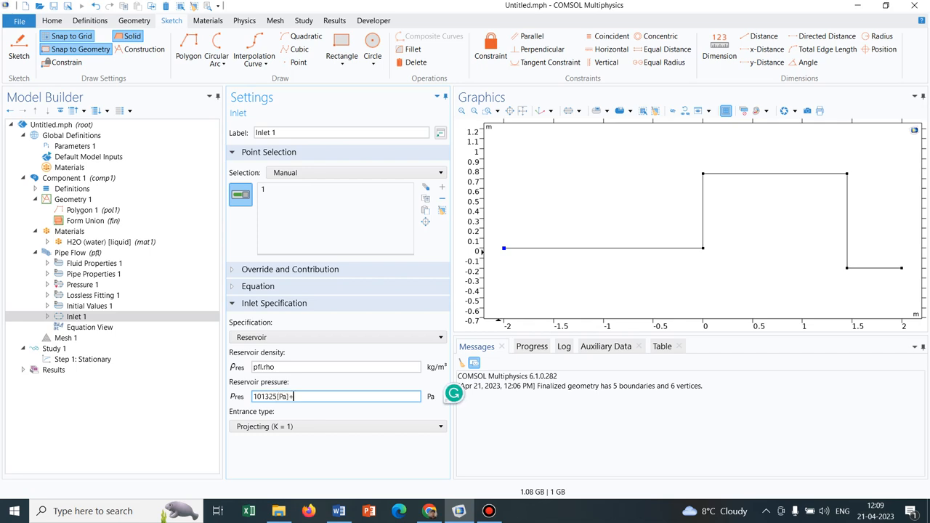
text(+50)
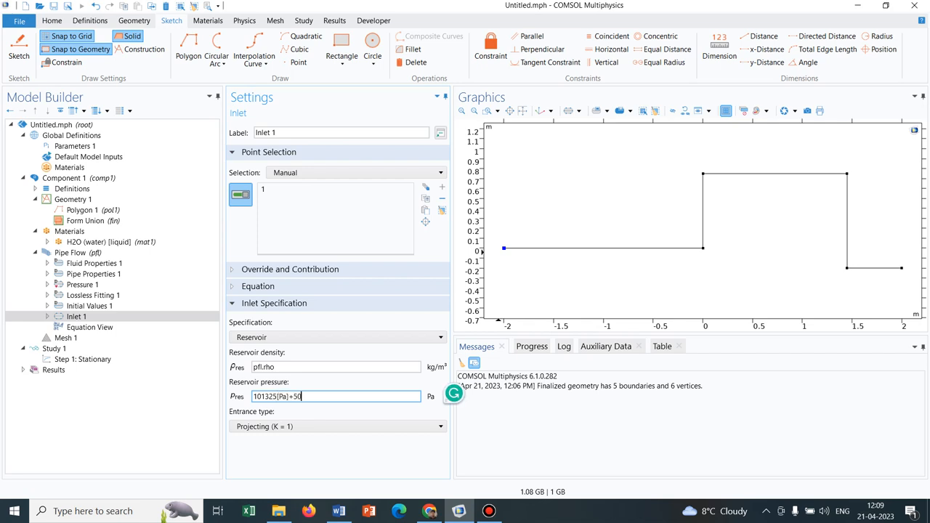
text([m)
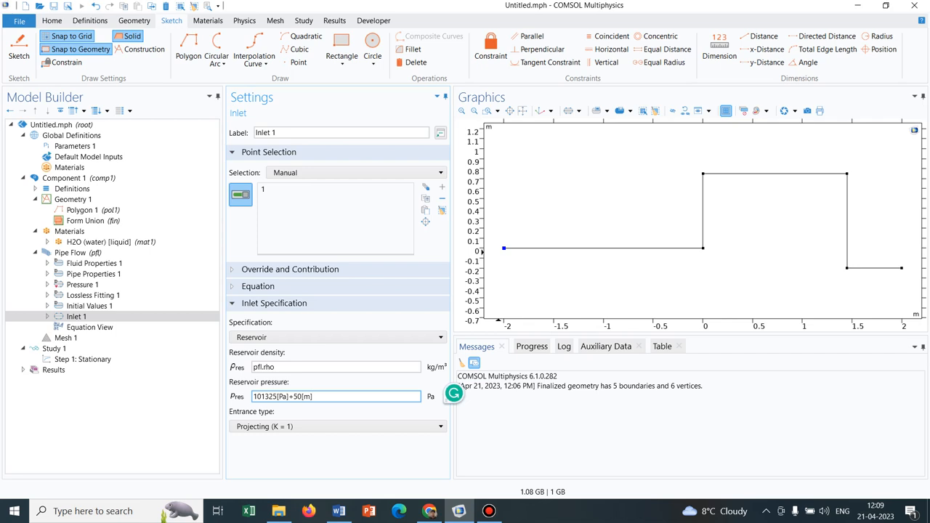
click(312, 396)
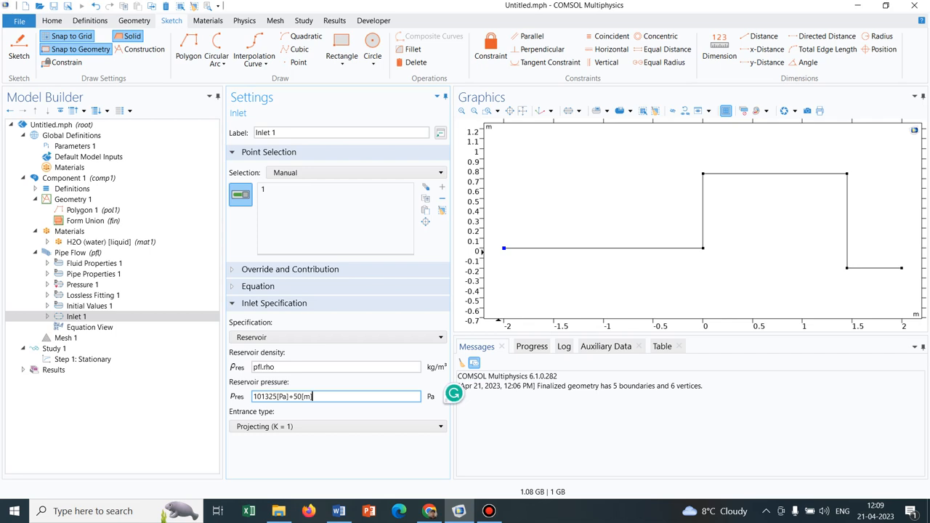
text(*pfl.rh)
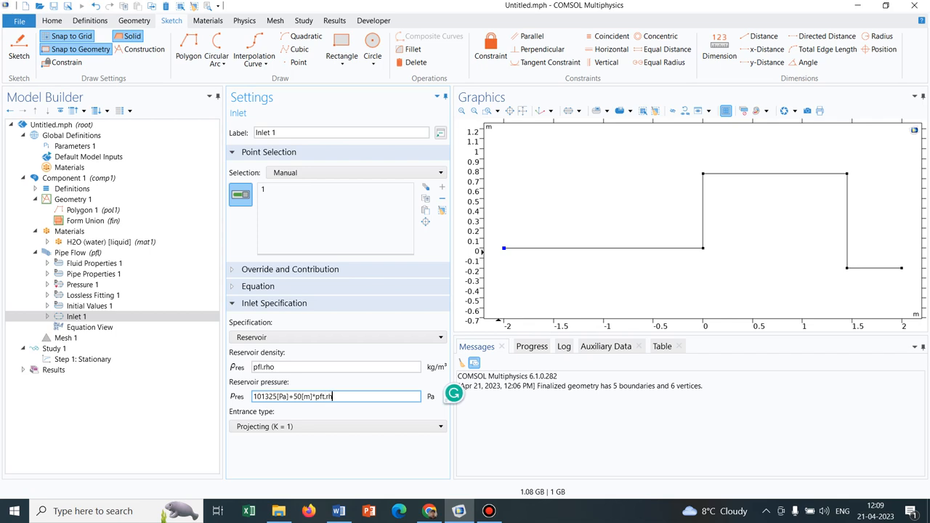
text(o)
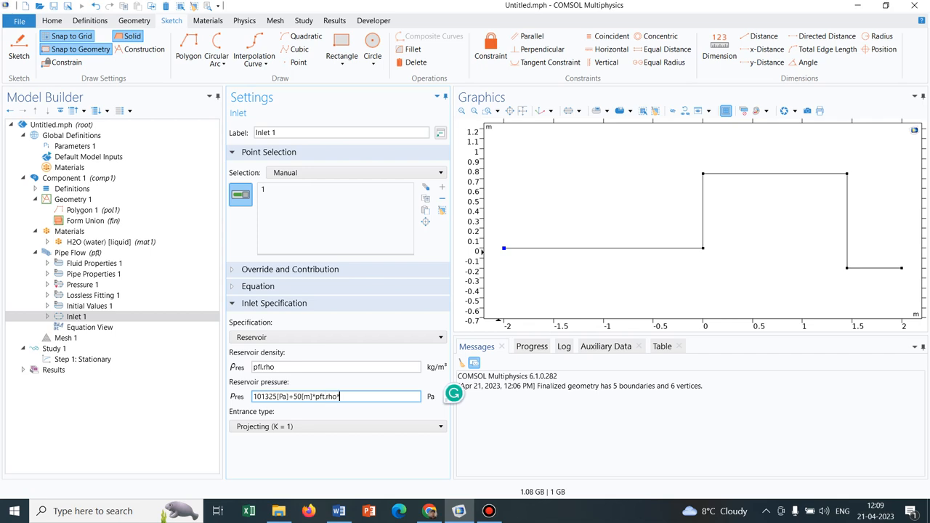
text(*g_const)
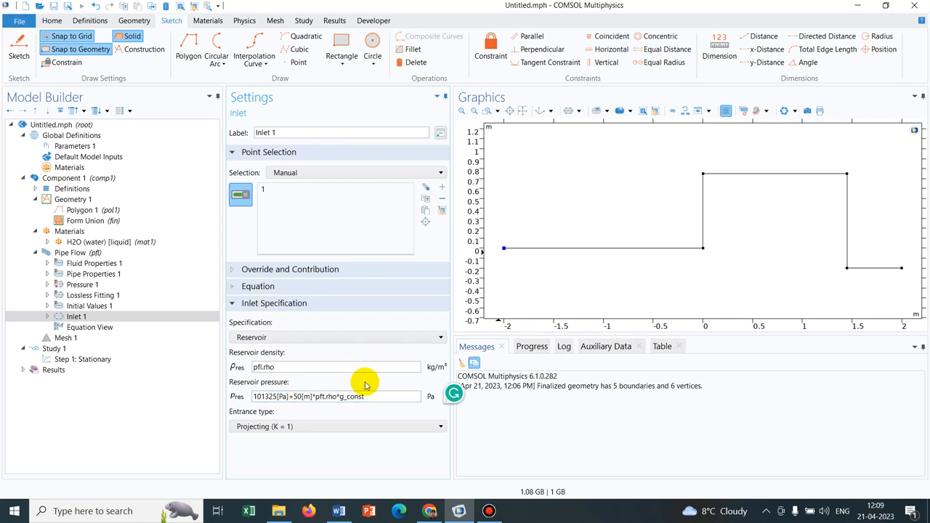
click(334, 396)
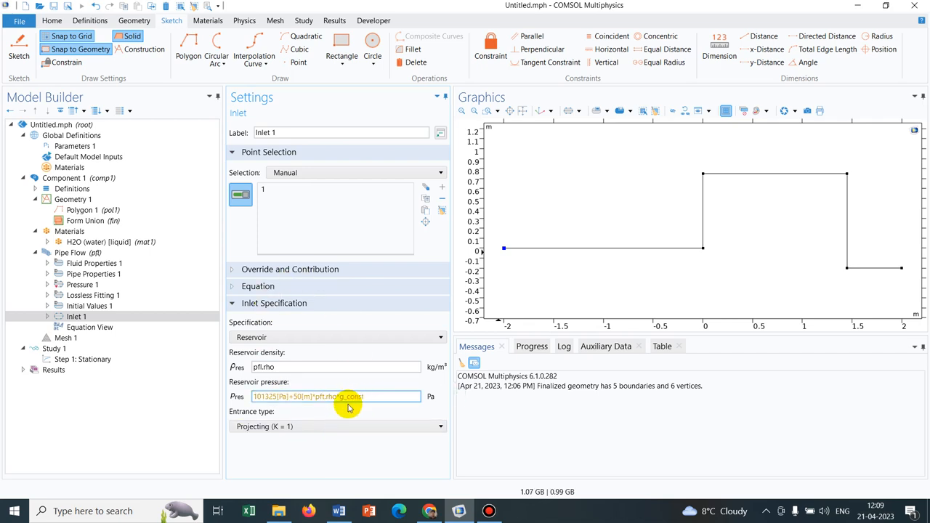
mouse_move(318, 396)
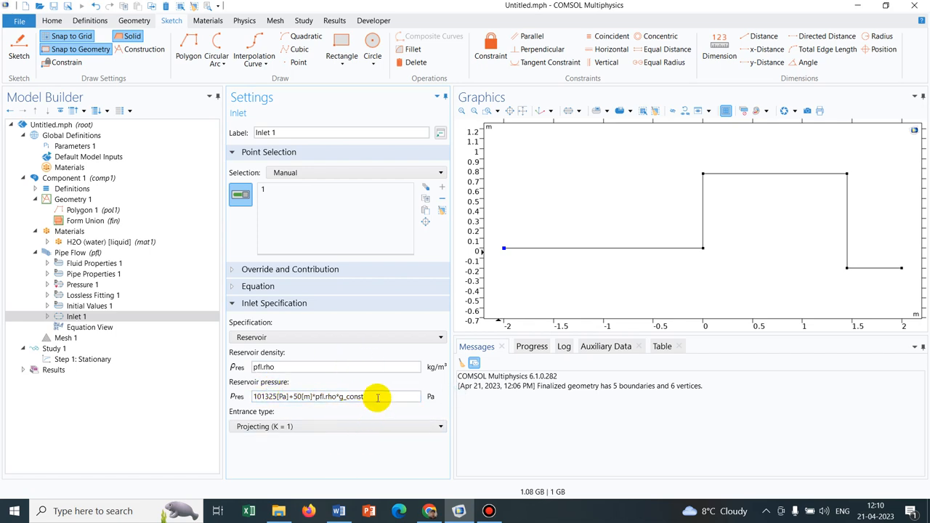
mouse_move(363, 407)
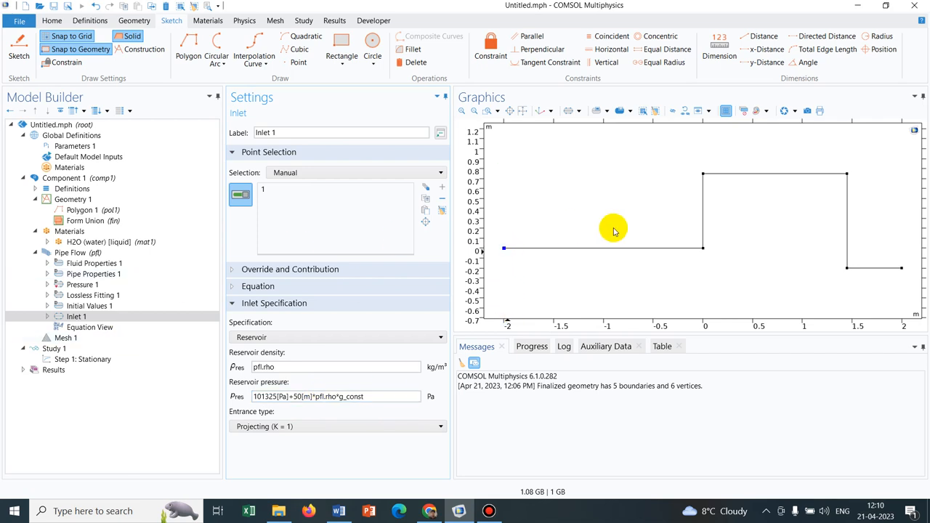
mouse_move(689, 245)
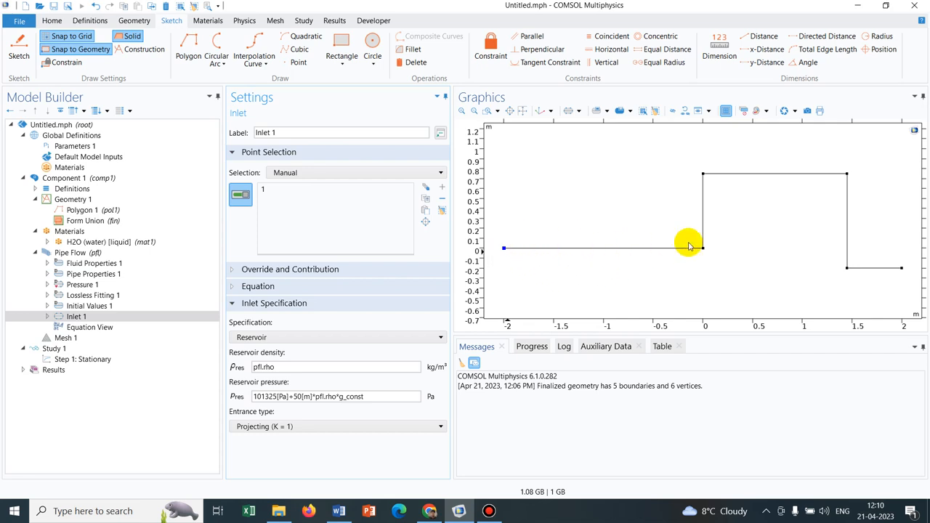
mouse_move(4, 276)
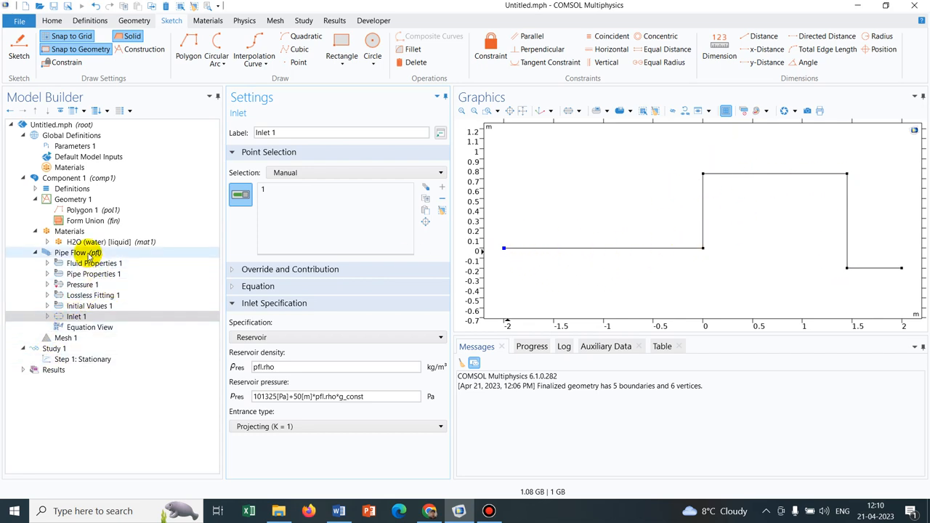
Show the Pipe Flow context menu listing features such as Bend and T-junction
click(71, 252)
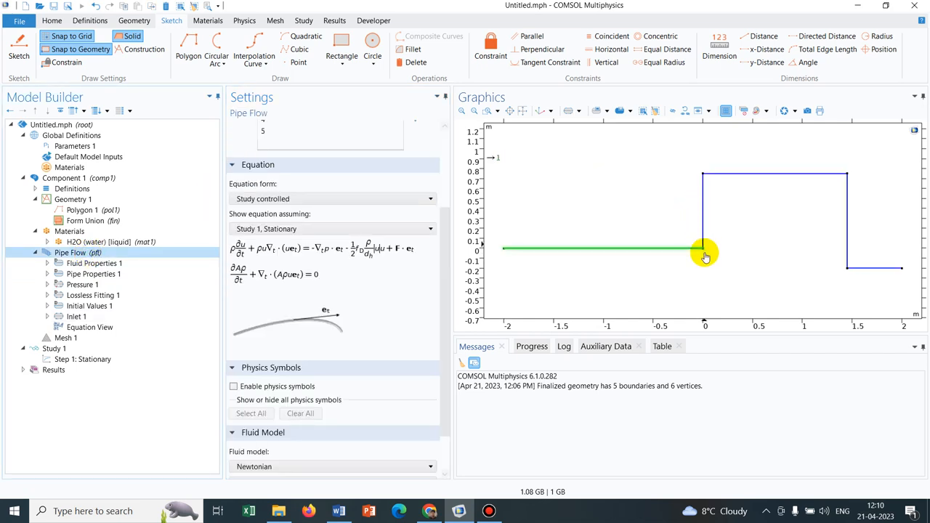
click(77, 252)
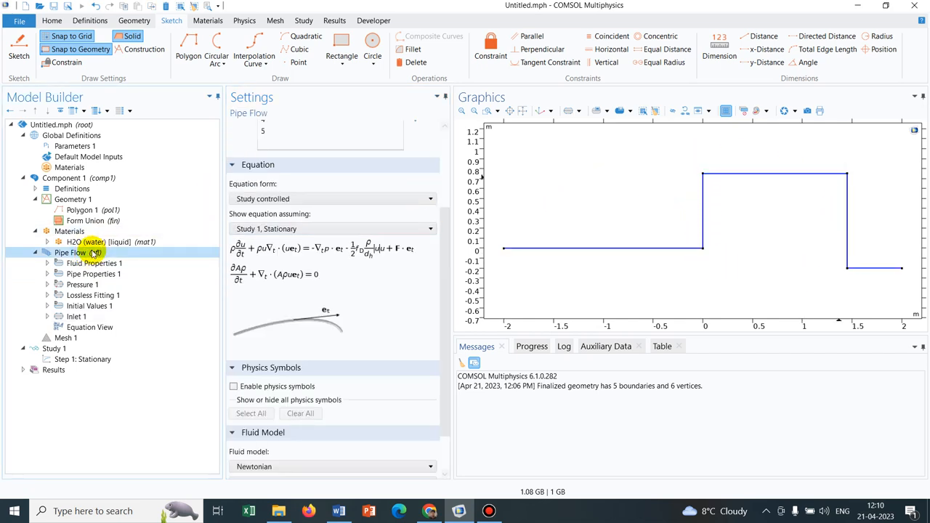
right_click(71, 252)
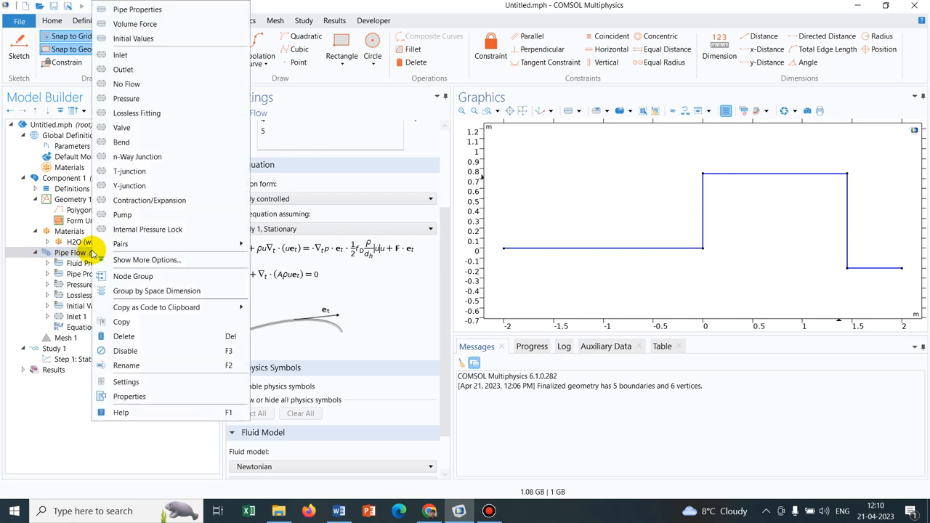
mouse_move(139, 130)
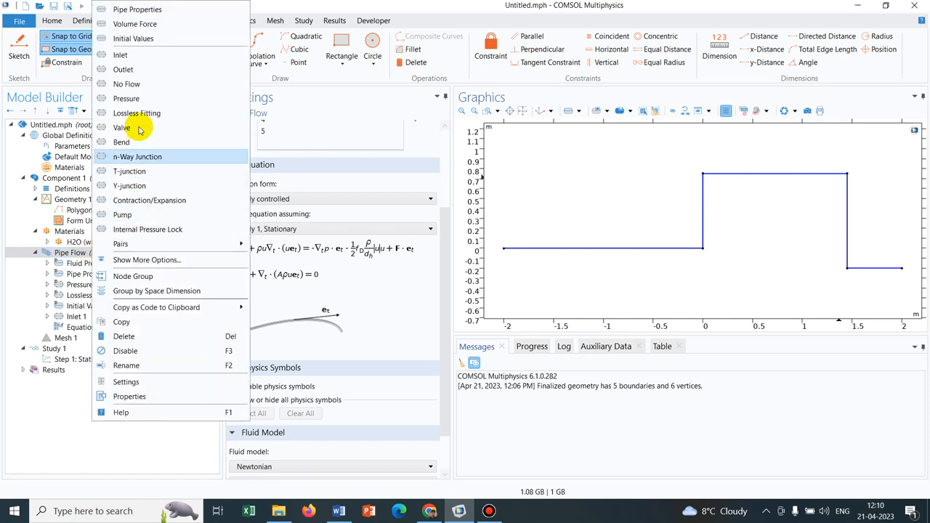
mouse_move(137, 156)
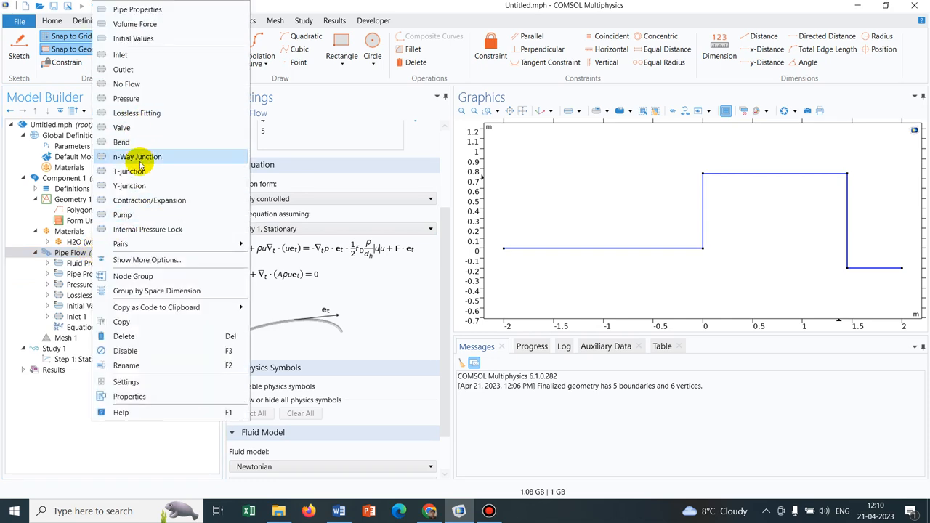
mouse_move(138, 174)
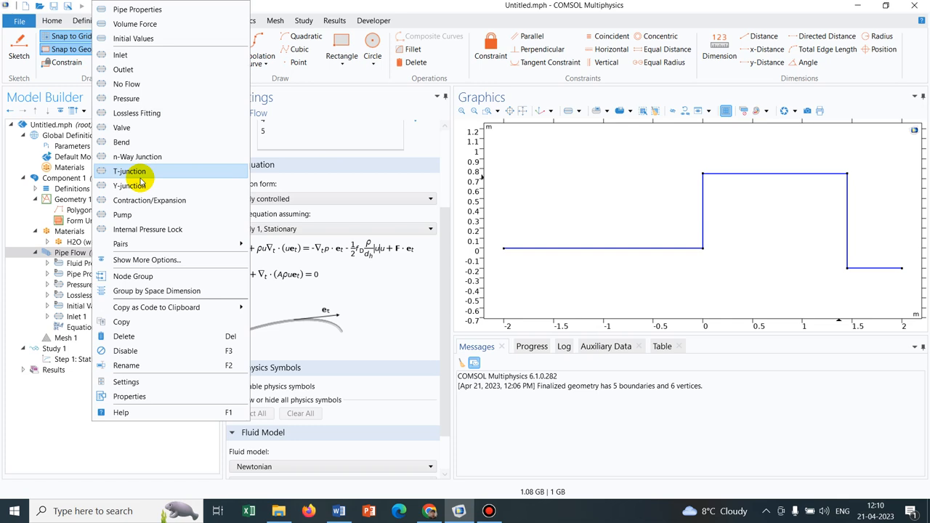
mouse_move(141, 142)
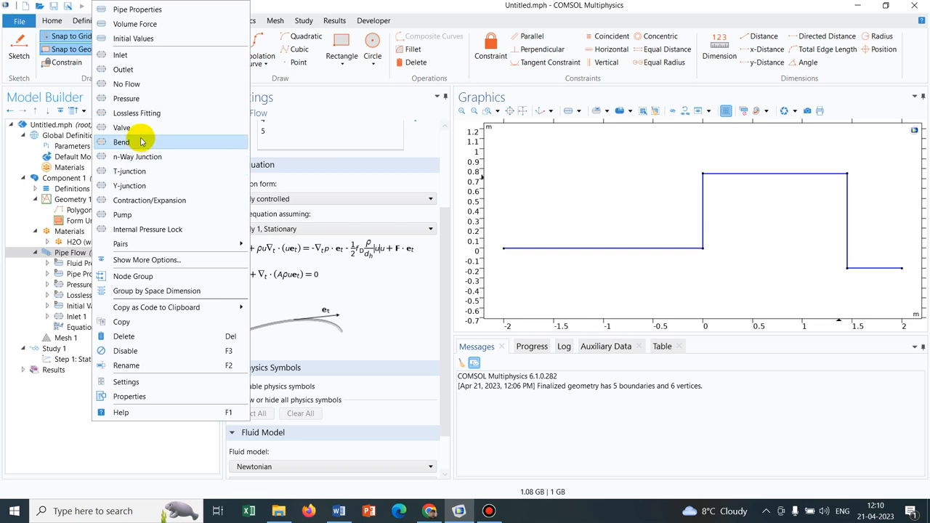
mouse_move(129, 170)
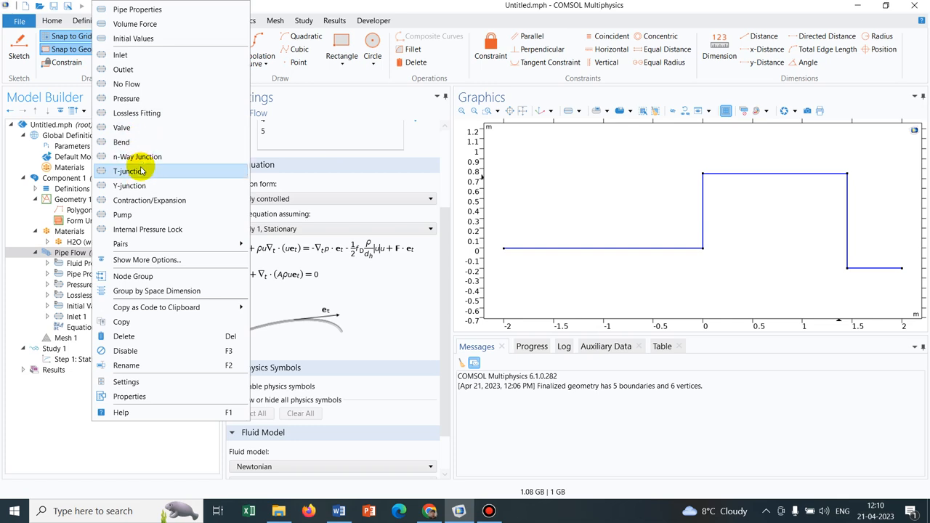
mouse_move(129, 185)
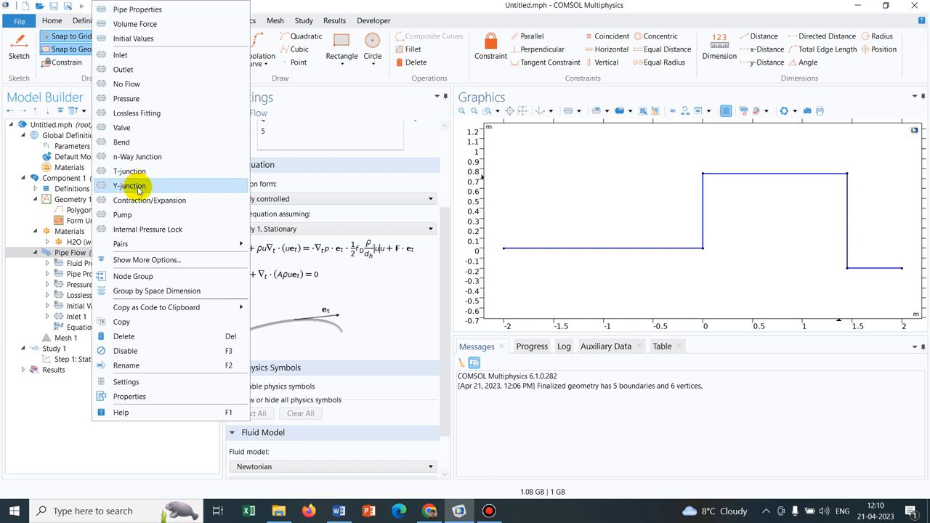
mouse_move(122, 142)
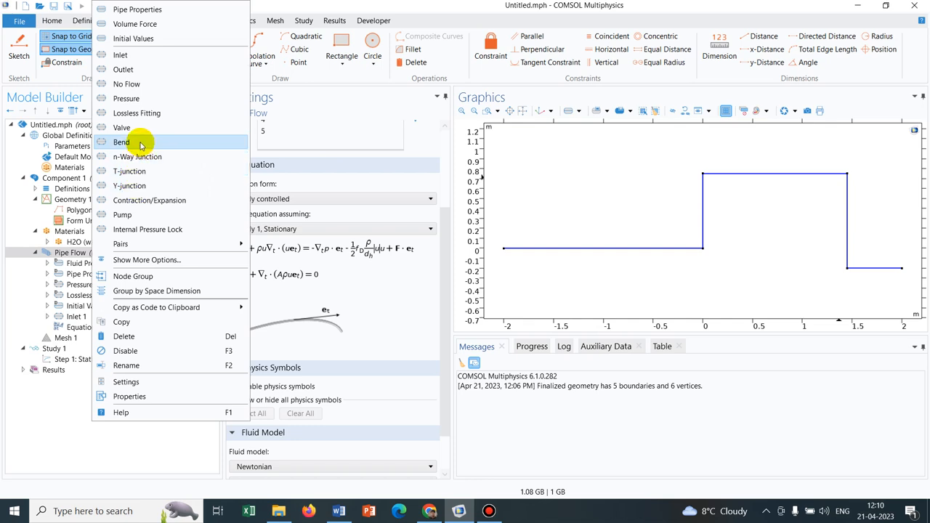
mouse_move(237, 203)
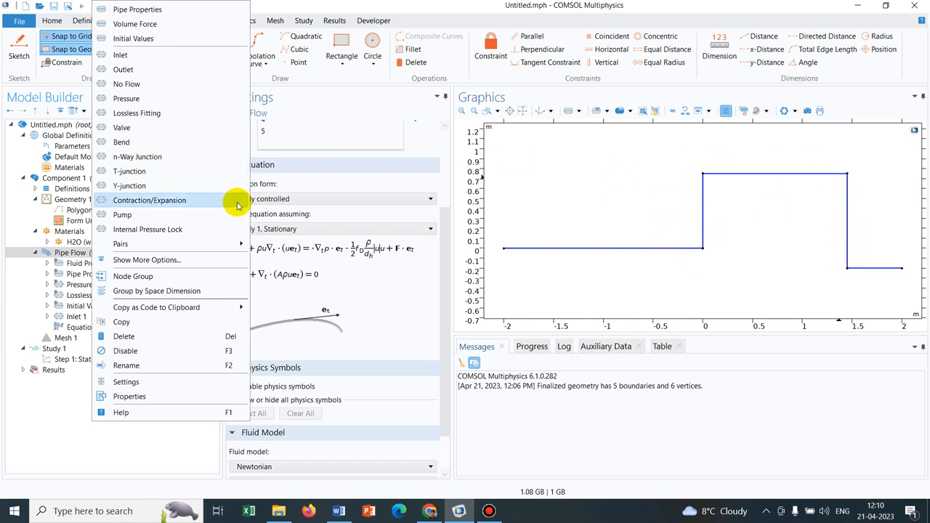
mouse_move(159, 141)
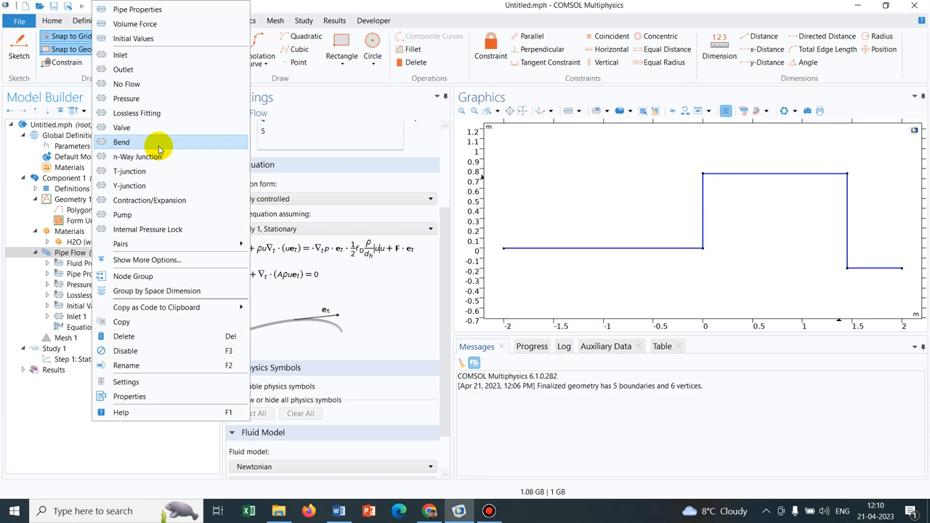
Add Bend 1 to Pipe Flow and assign it to corner points 2–5
click(122, 141)
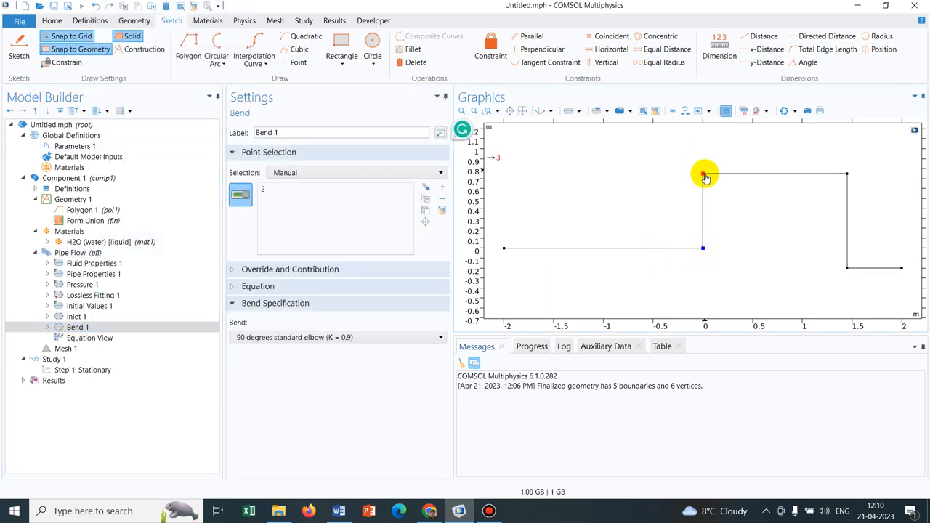
click(846, 174)
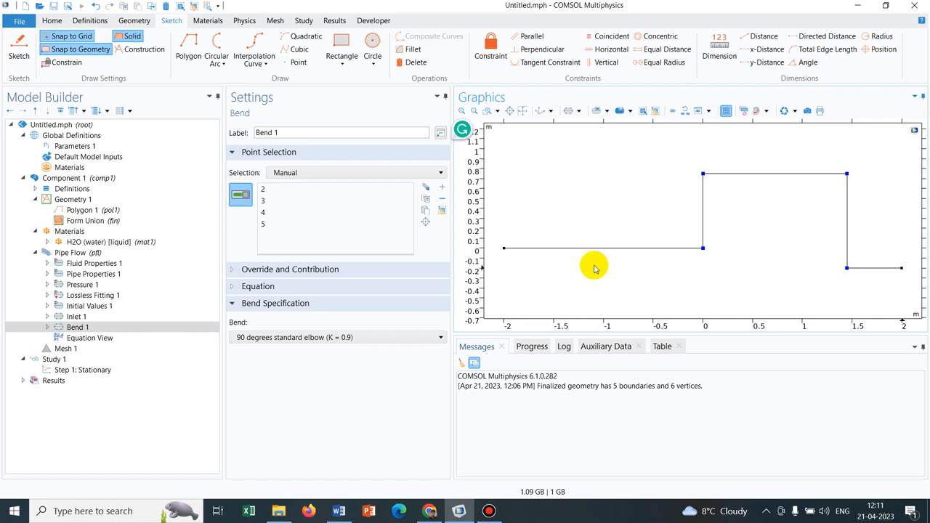
mouse_move(634, 231)
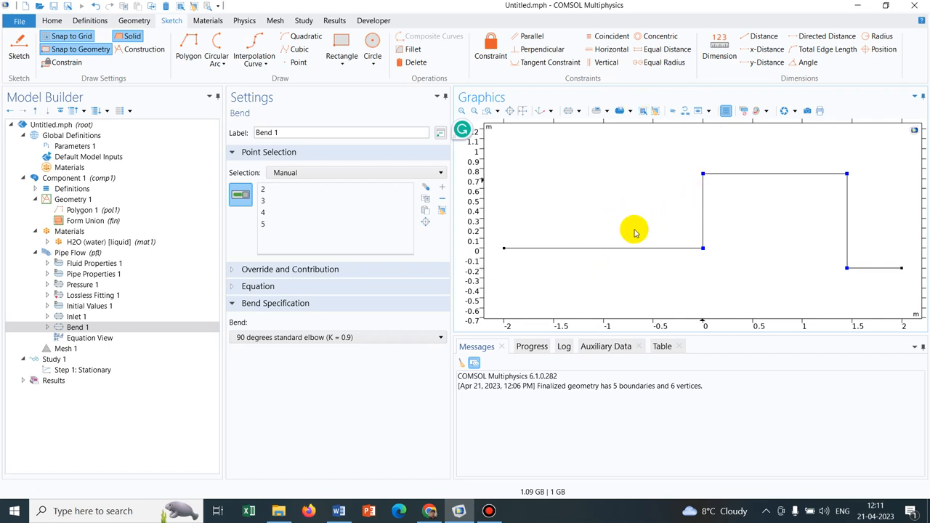
mouse_move(98, 252)
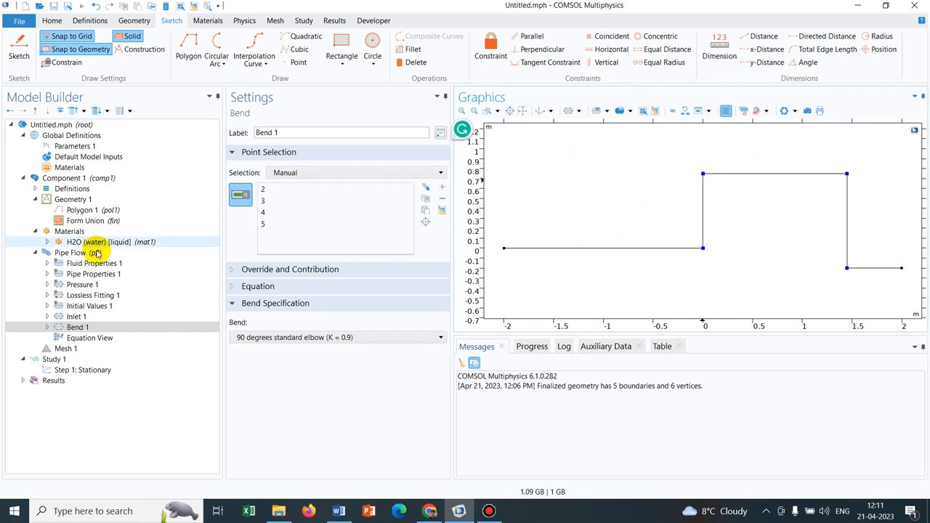
Reopen the Pipe Flow context menu to view the available features
right_click(70, 252)
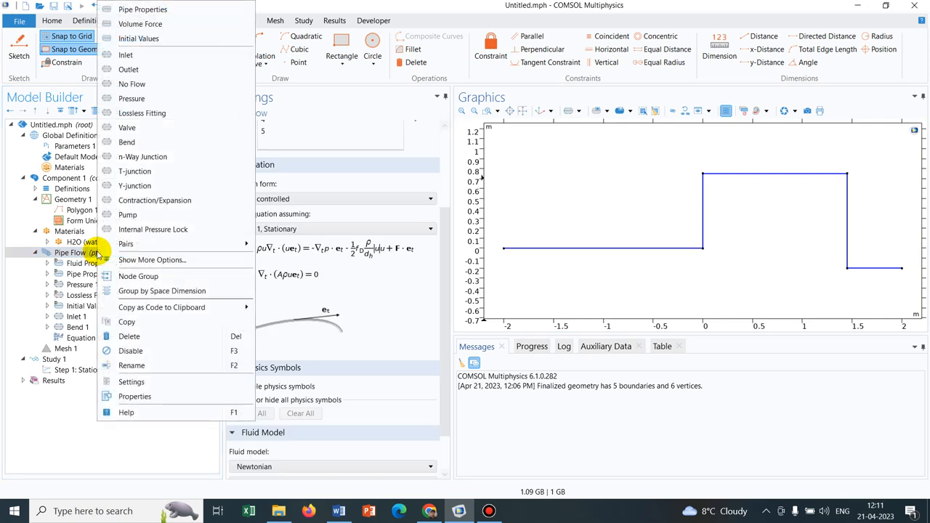
mouse_move(182, 142)
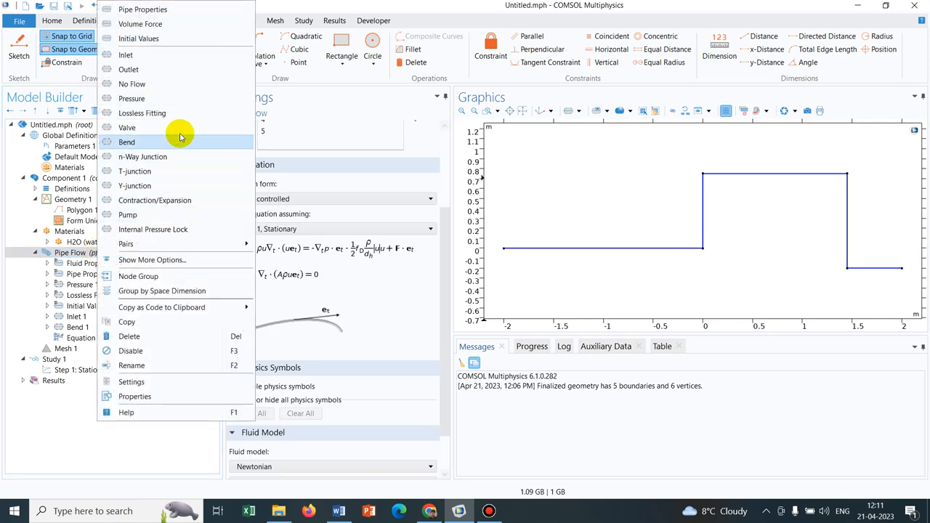
mouse_move(174, 204)
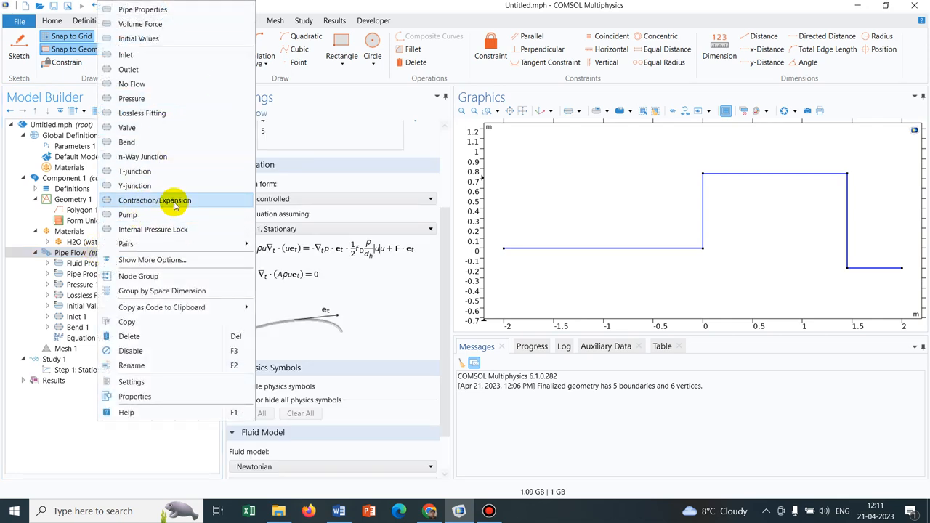
mouse_move(171, 200)
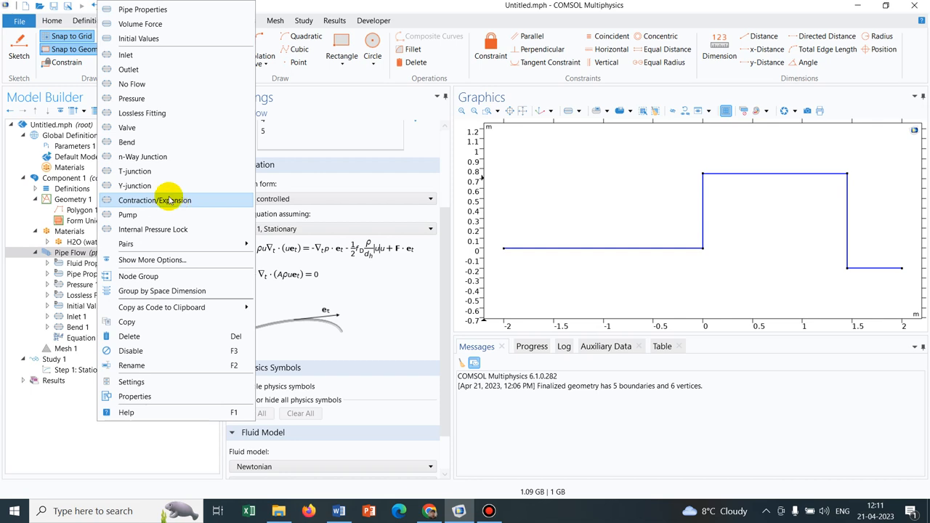
mouse_move(167, 141)
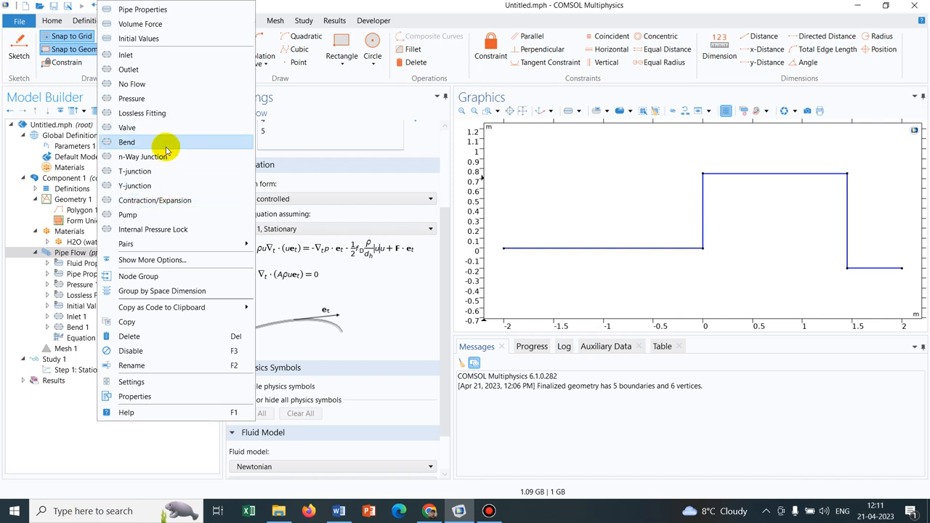
mouse_move(159, 232)
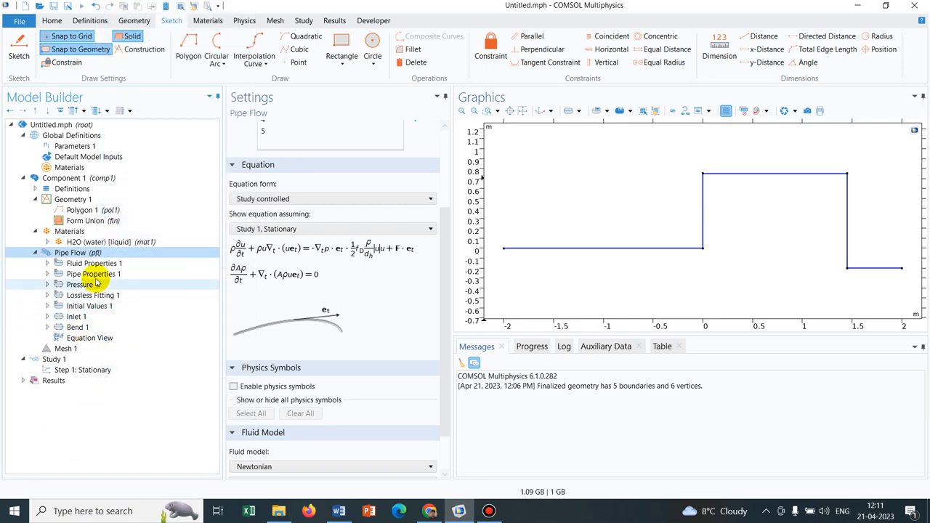
Set Pipe Properties 1 to a circular shape with a 10[cm] inner diameter
click(95, 263)
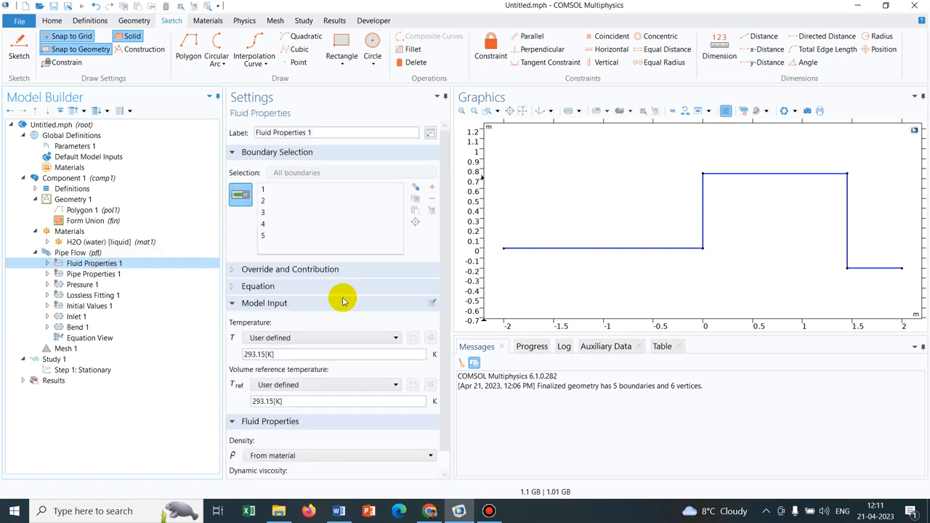
scroll(down, 3)
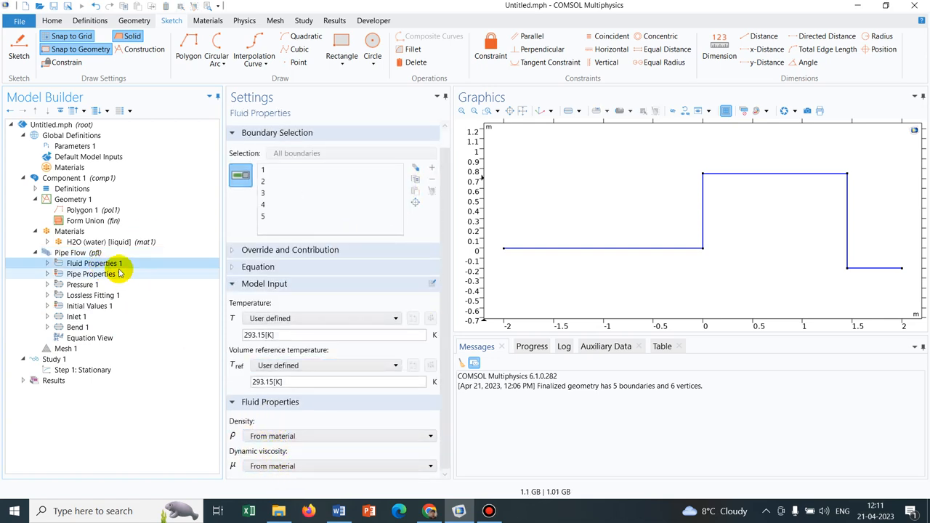
click(93, 273)
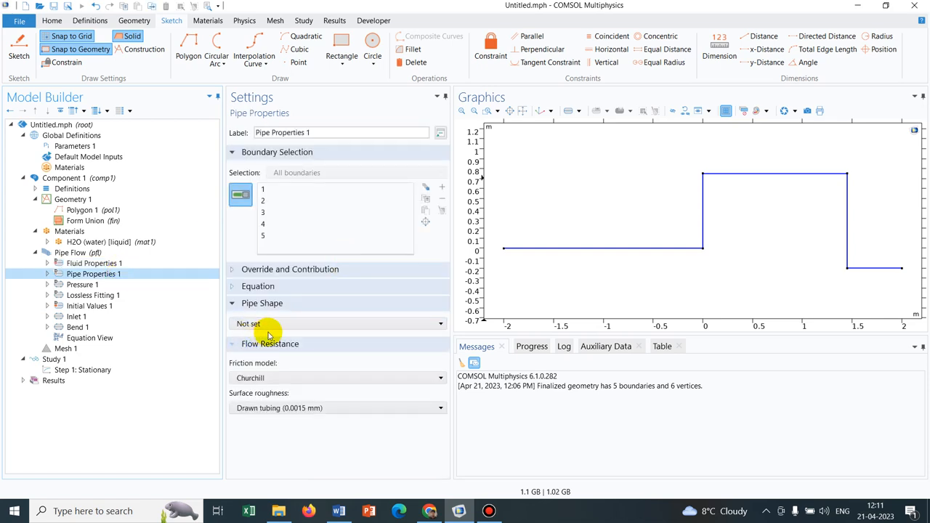
mouse_move(504, 249)
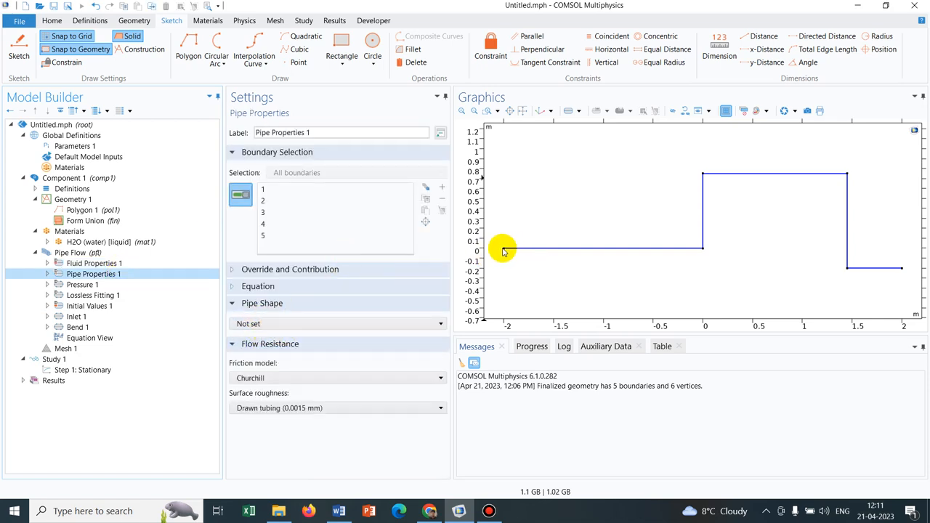
mouse_move(749, 227)
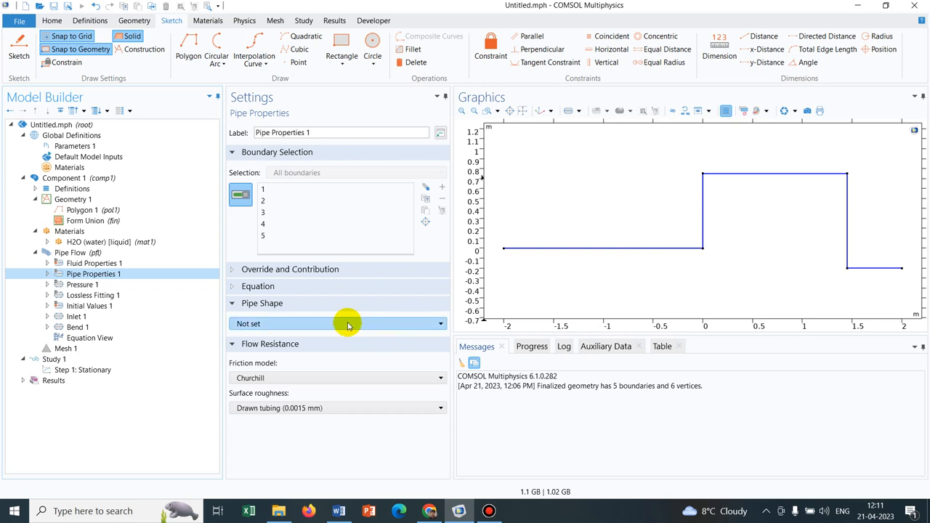
click(337, 324)
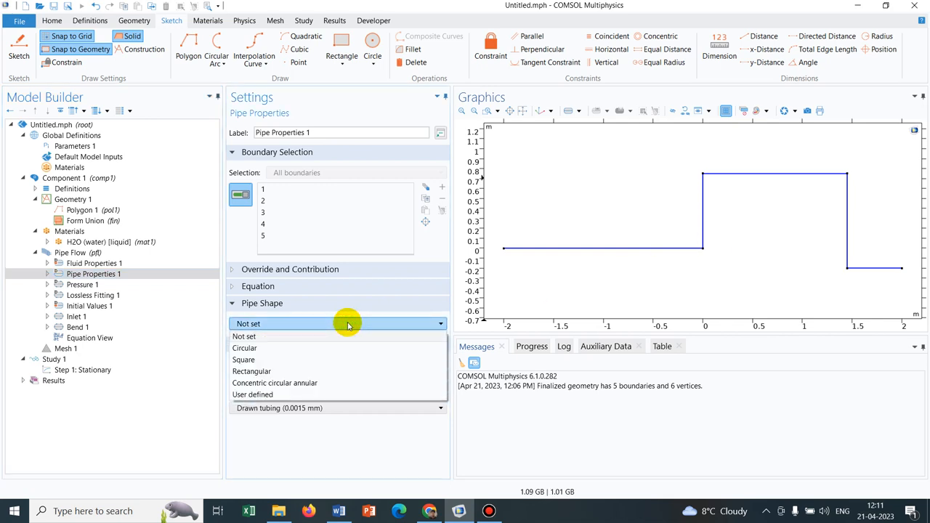
mouse_move(275, 348)
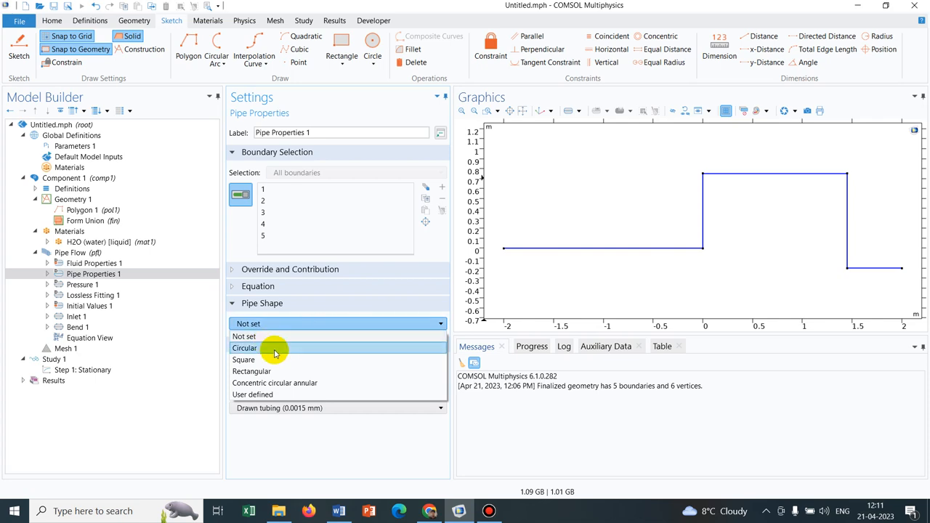
click(245, 347)
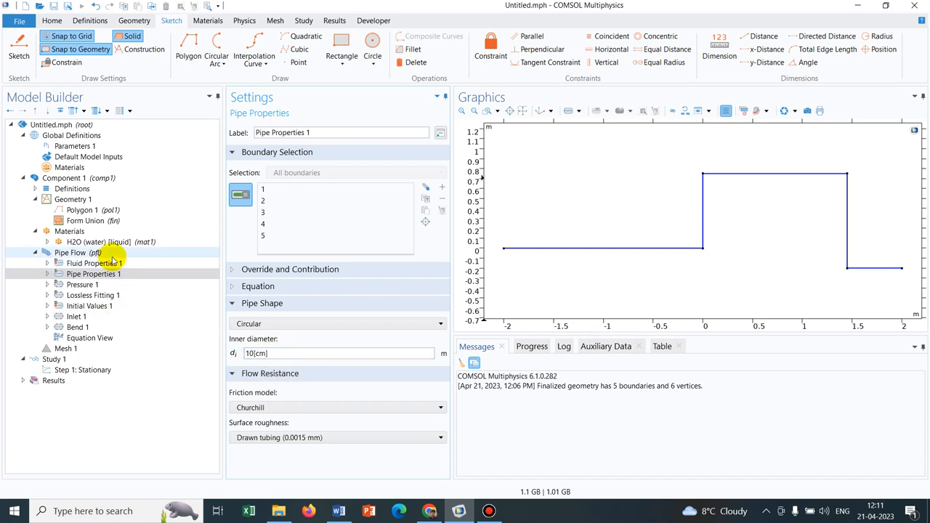
click(94, 274)
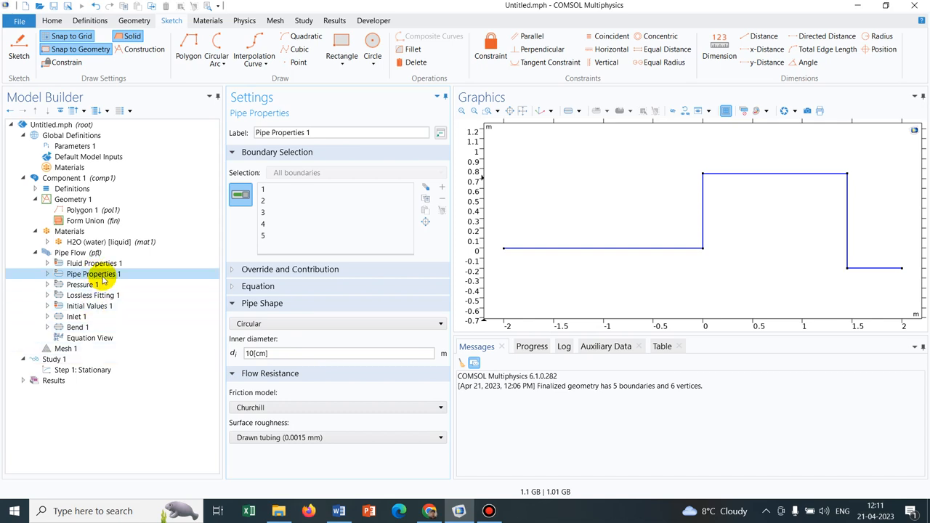
Review Pressure 1, Inlet 1 and Bend 1, keeping the 90-degree standard elbow (K = 0.9)
click(82, 284)
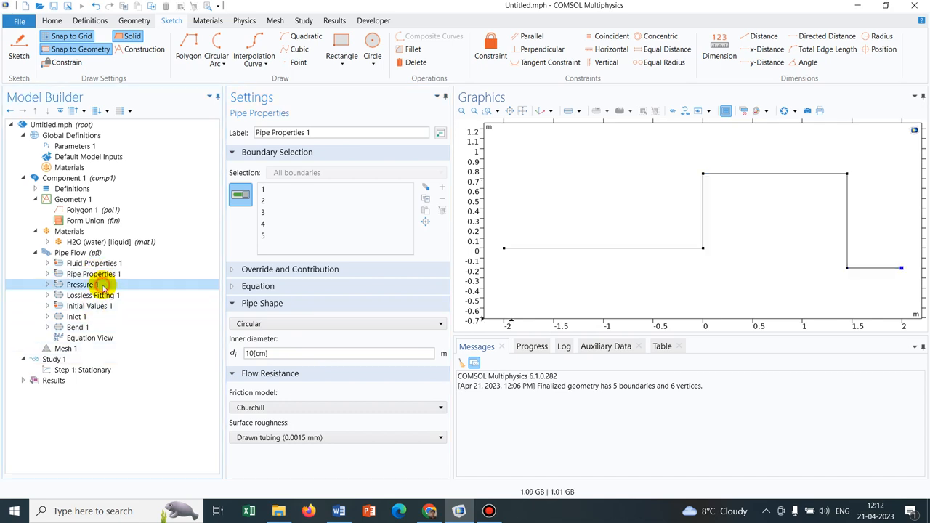
click(82, 284)
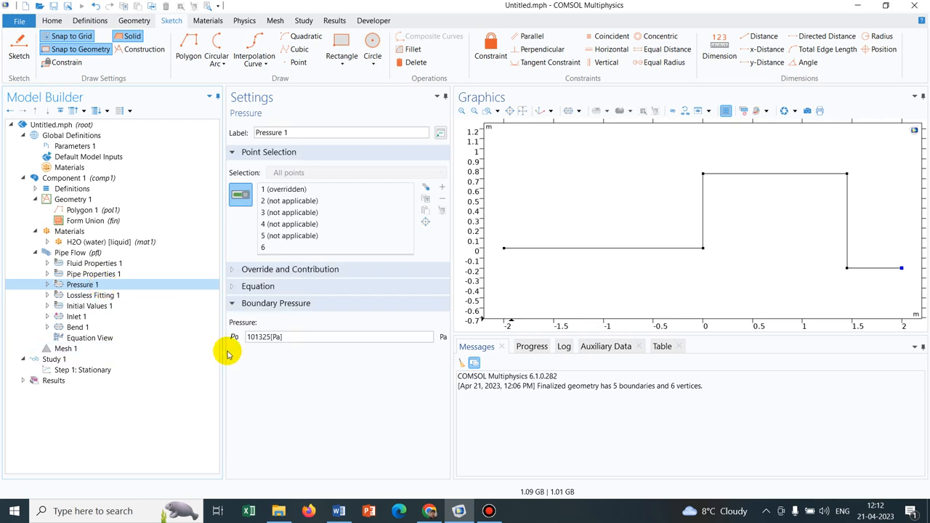
click(338, 337)
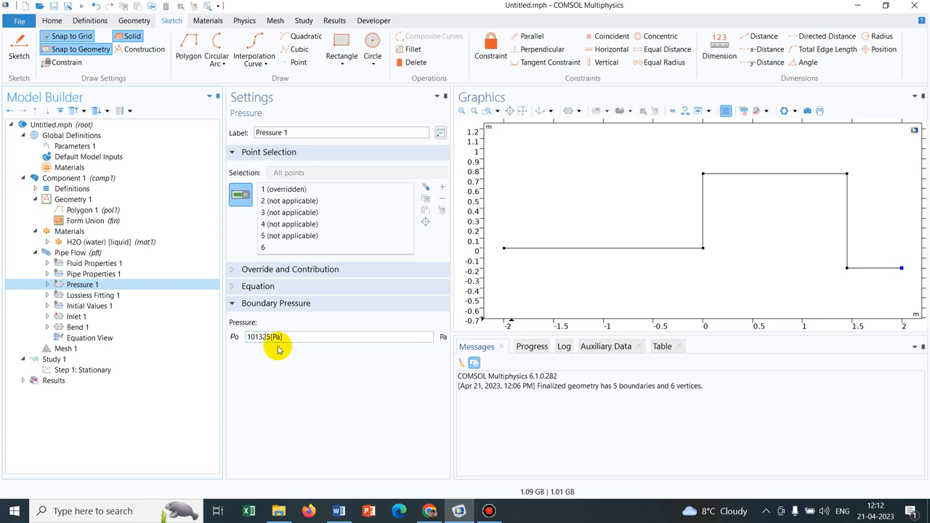
click(76, 316)
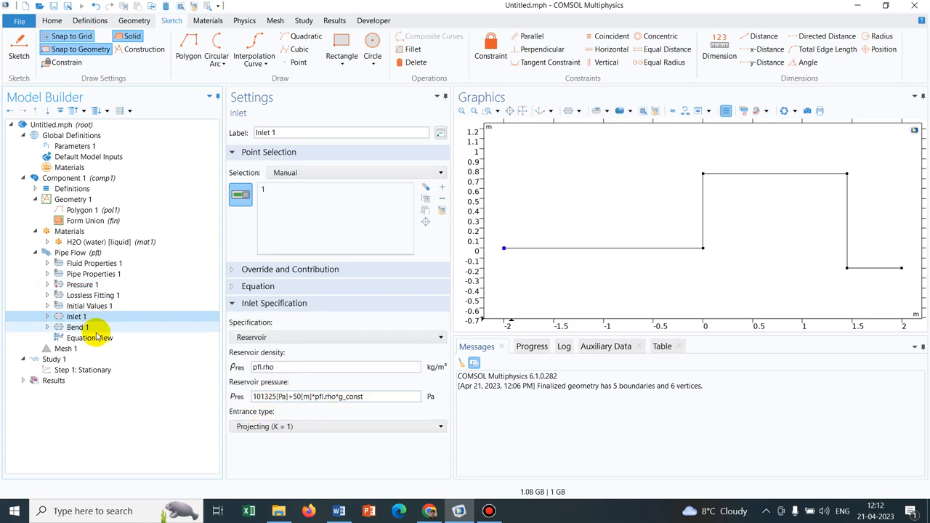
click(77, 327)
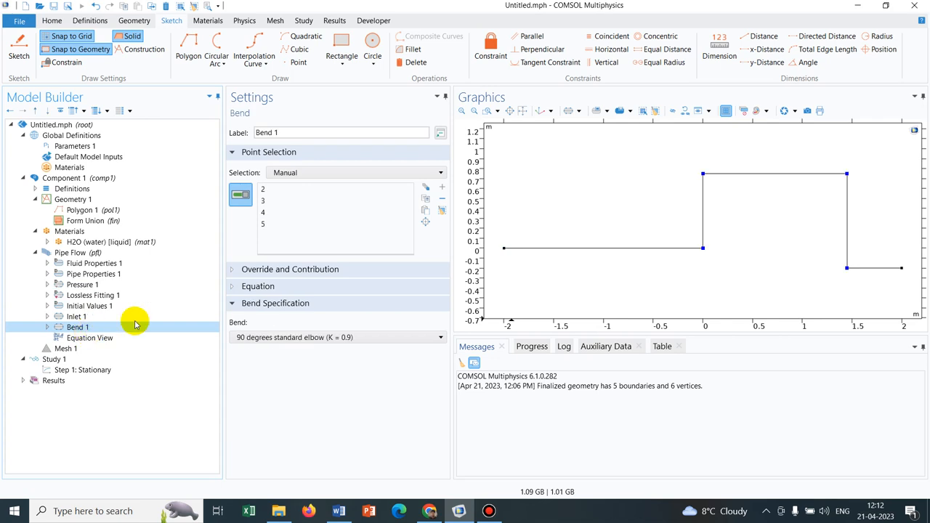
mouse_move(333, 327)
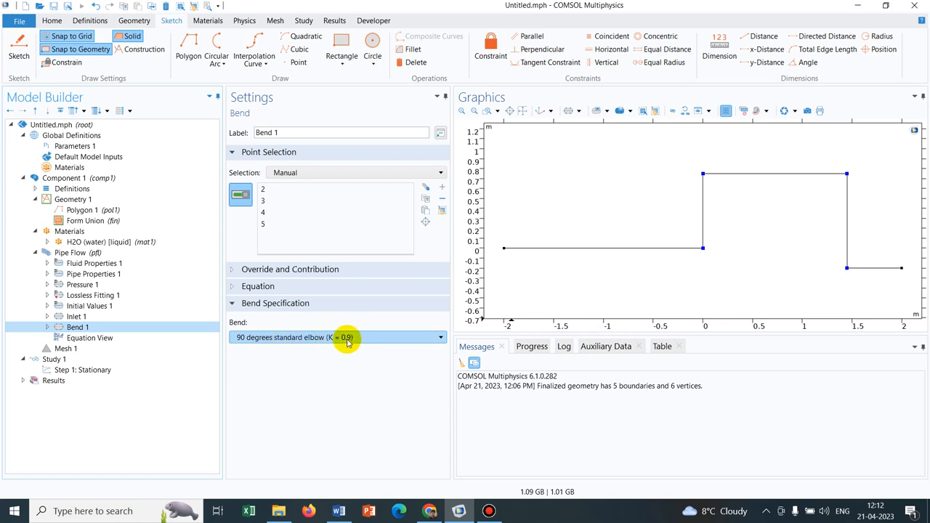
mouse_move(305, 337)
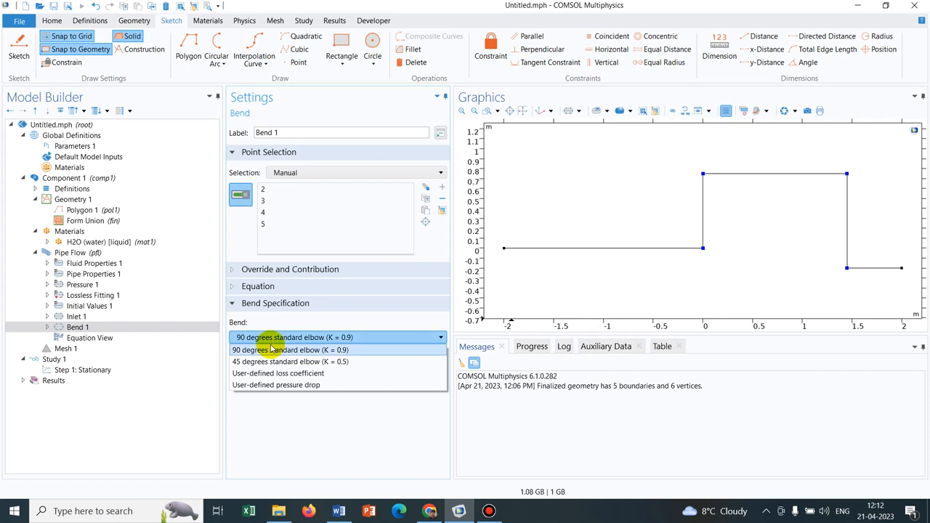
click(294, 349)
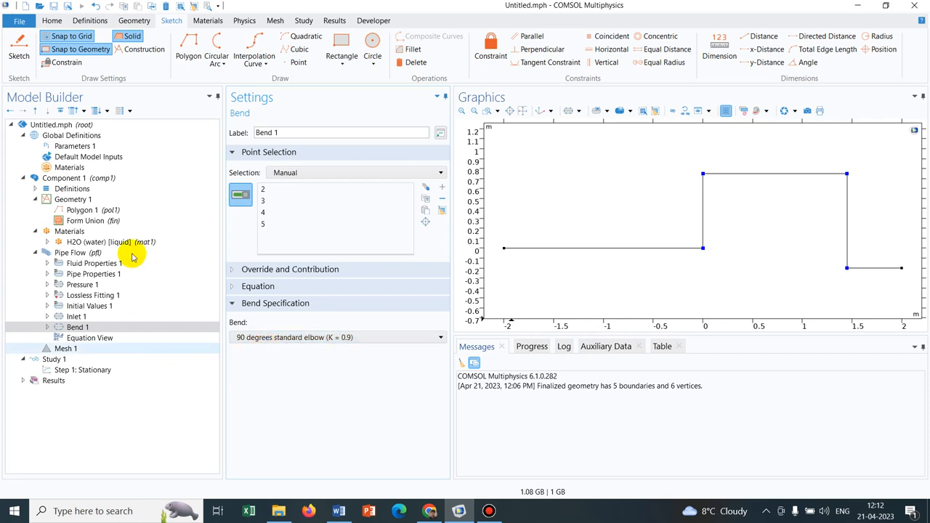
mouse_move(82, 352)
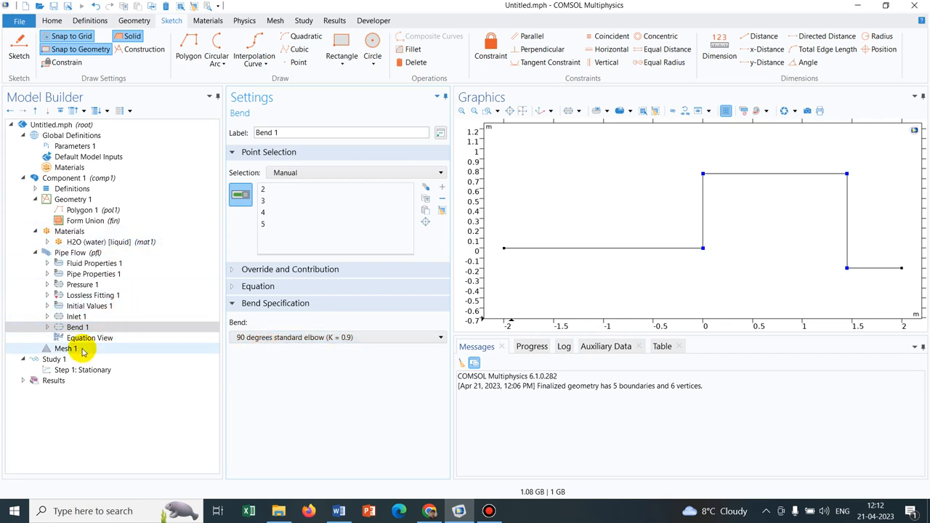
Build the mesh, then rebuild it at Finer element size for 462 boundary elements
click(66, 348)
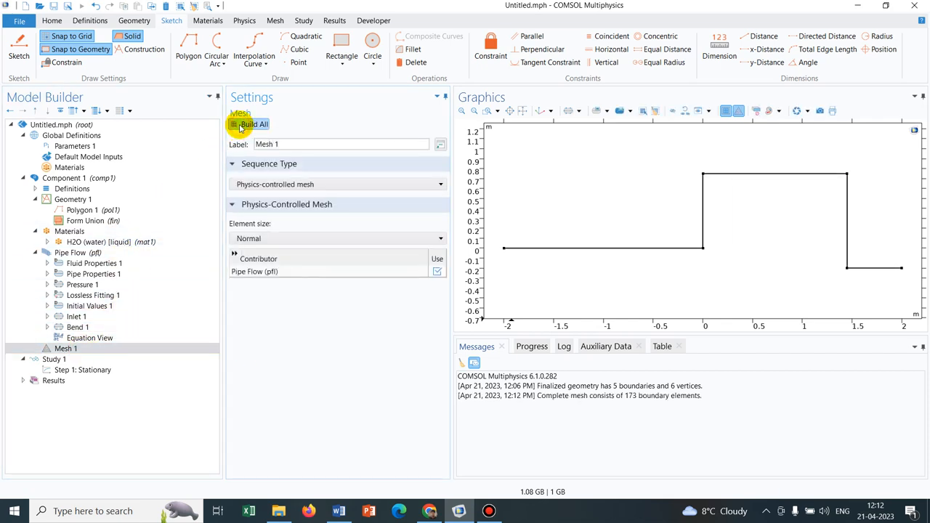
mouse_move(431, 195)
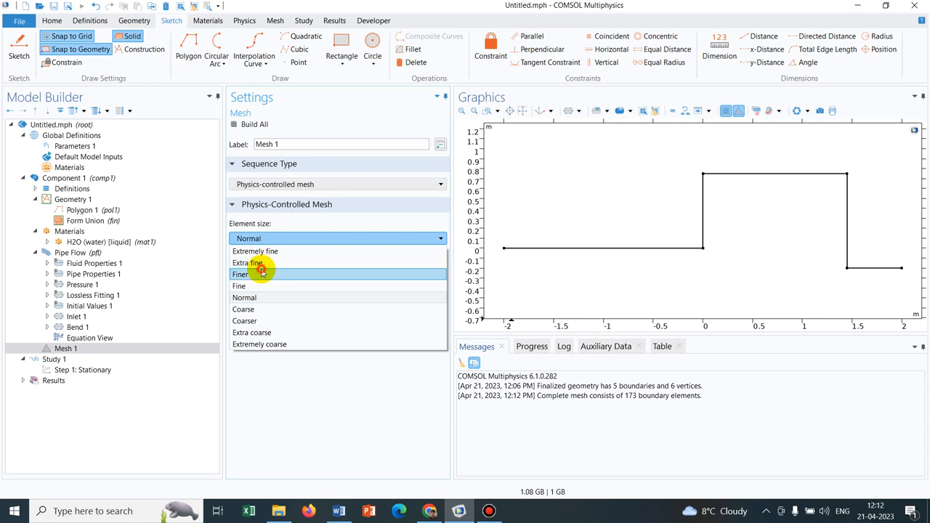
click(241, 274)
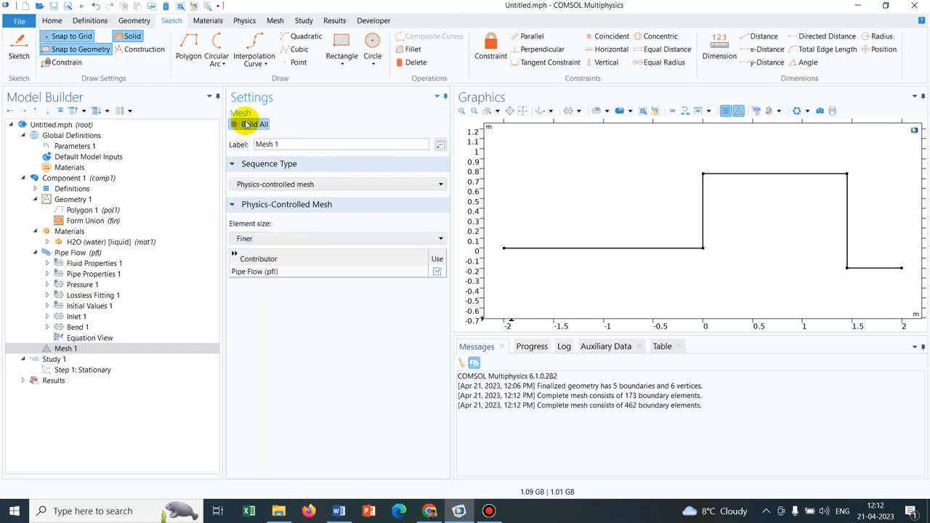
click(82, 370)
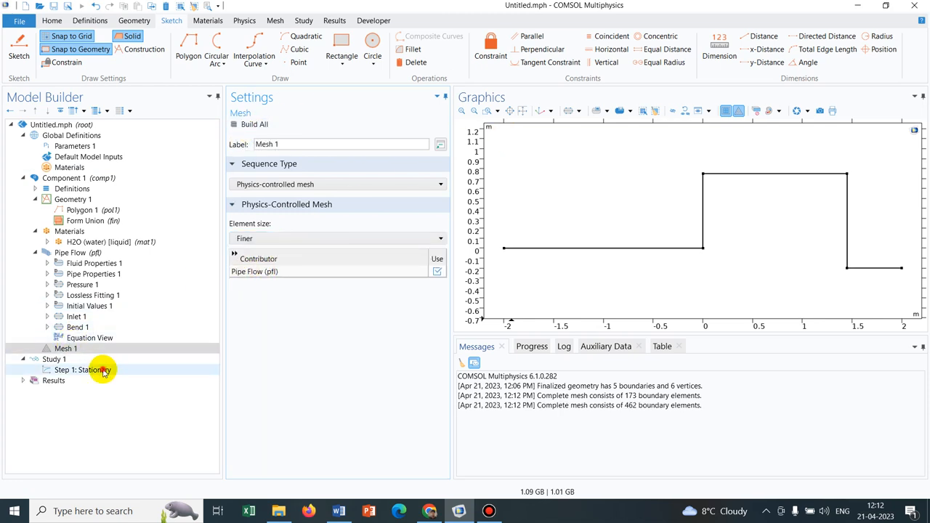
click(85, 369)
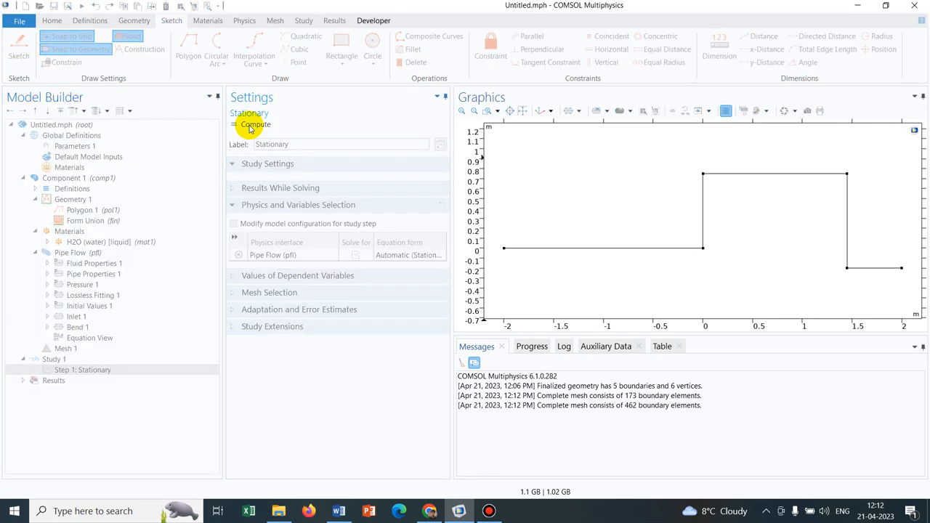
Compute the stationary study to produce the Pressure (pfl) plot along the pipe
click(255, 124)
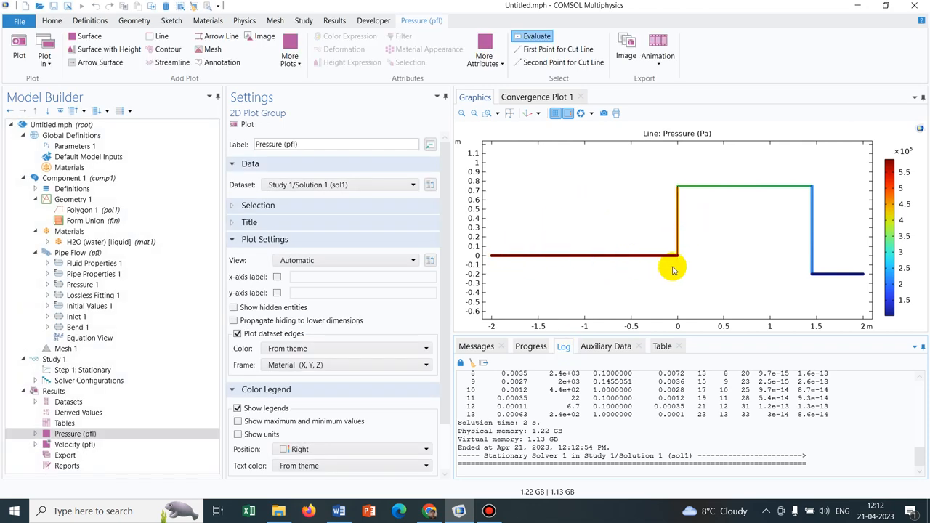
mouse_move(501, 276)
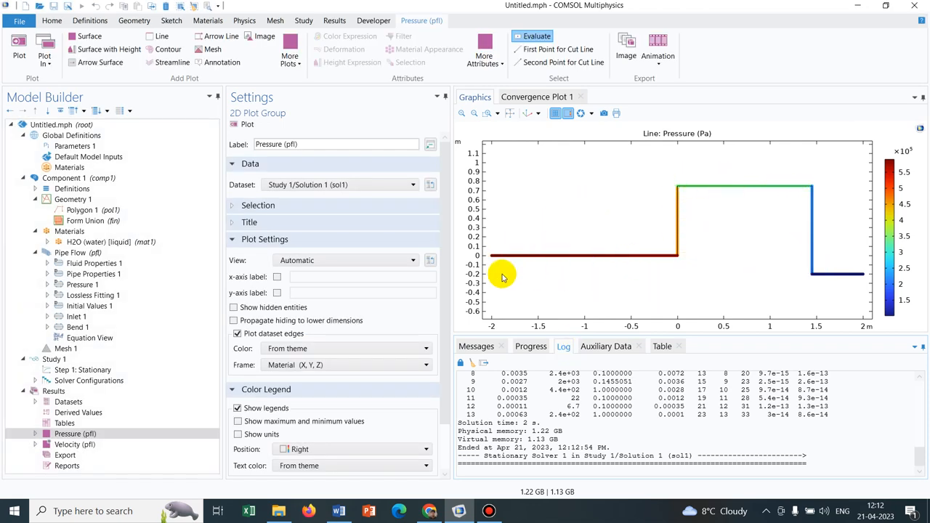
mouse_move(681, 216)
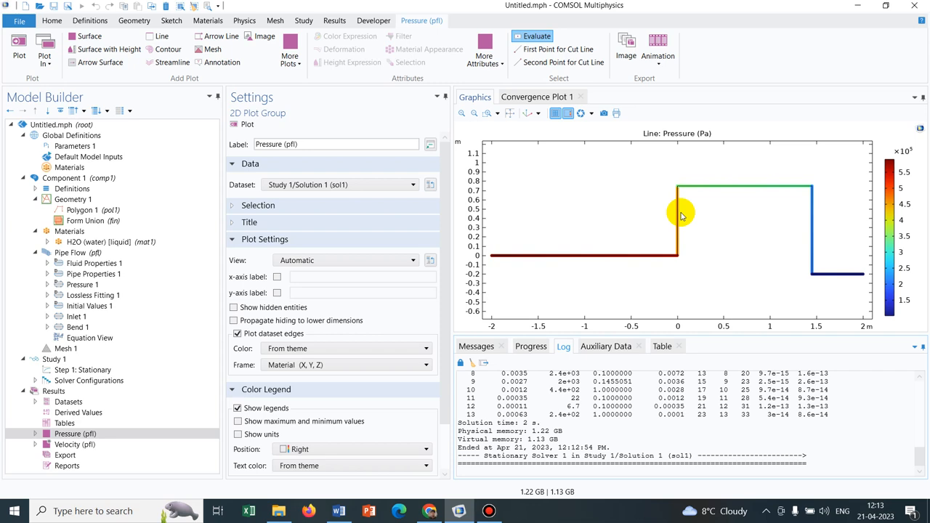
mouse_move(695, 206)
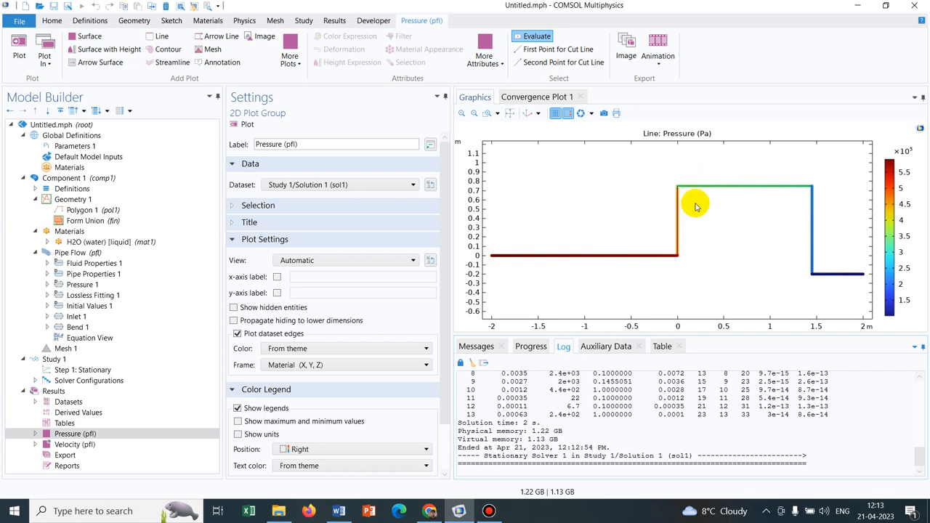
mouse_move(677, 256)
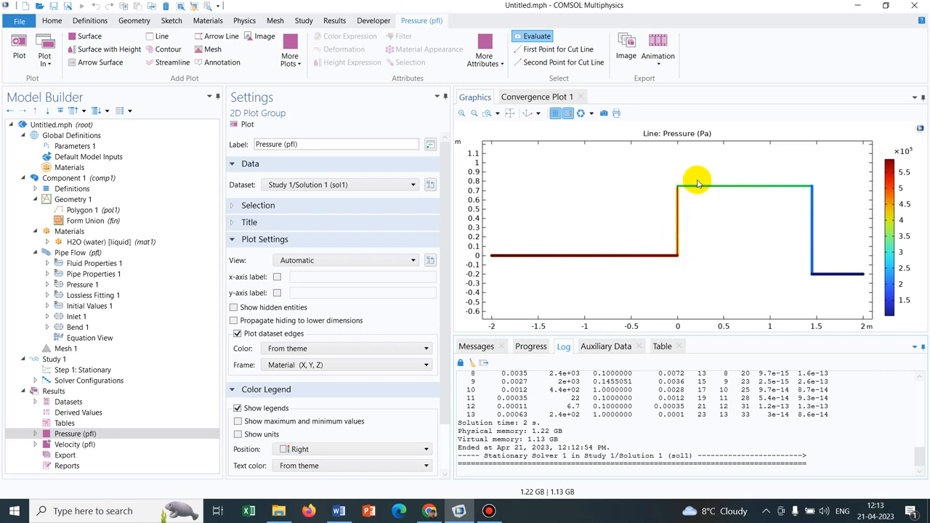
mouse_move(563, 254)
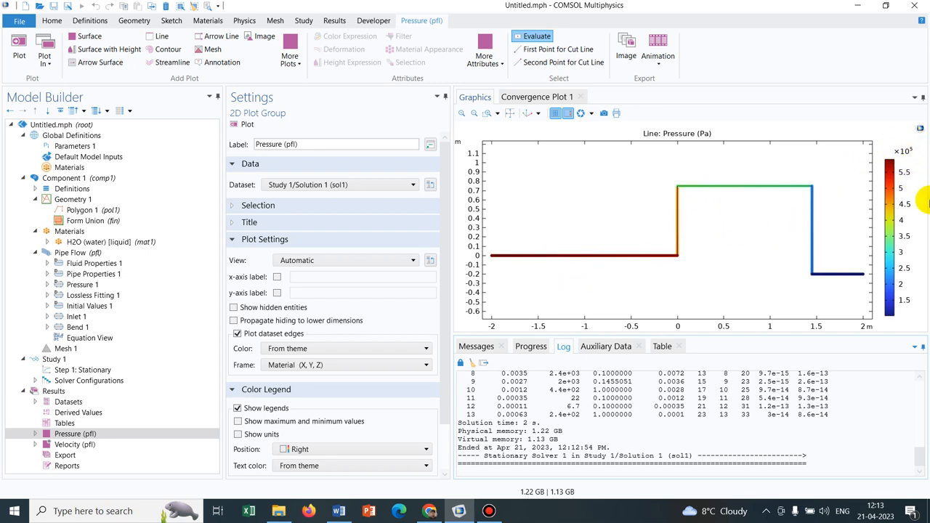
mouse_move(783, 203)
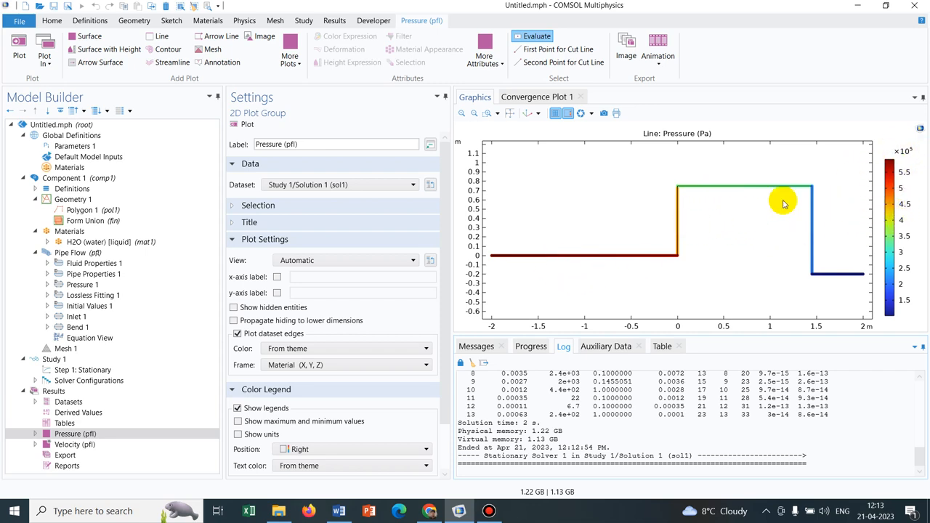
mouse_move(834, 282)
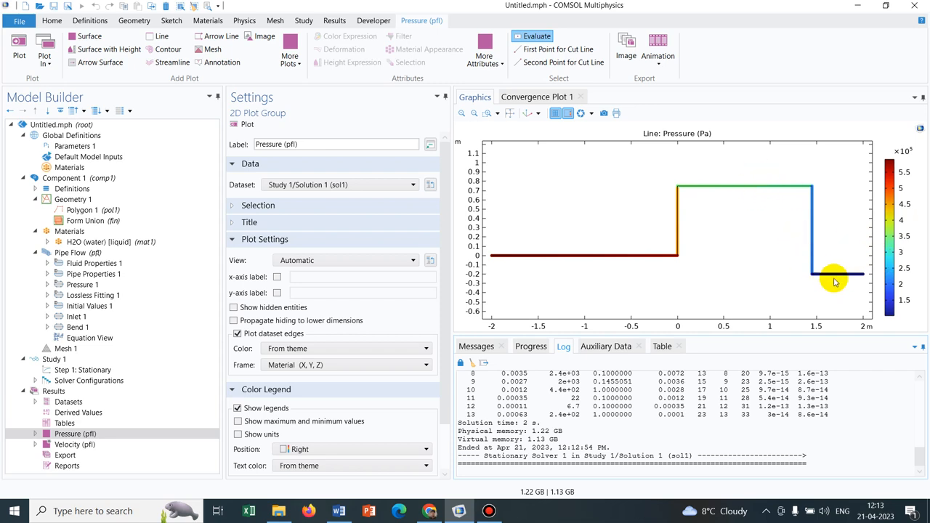
mouse_move(732, 282)
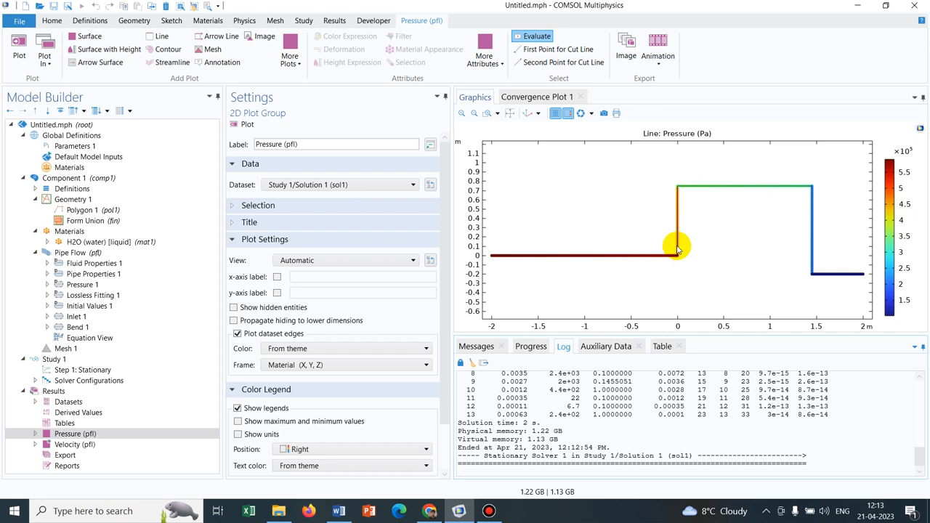
mouse_move(571, 256)
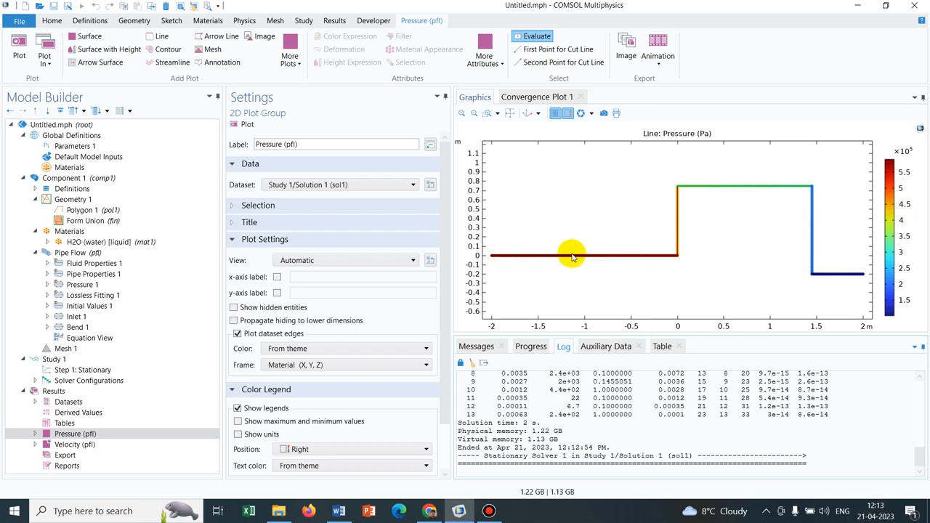
mouse_move(689, 252)
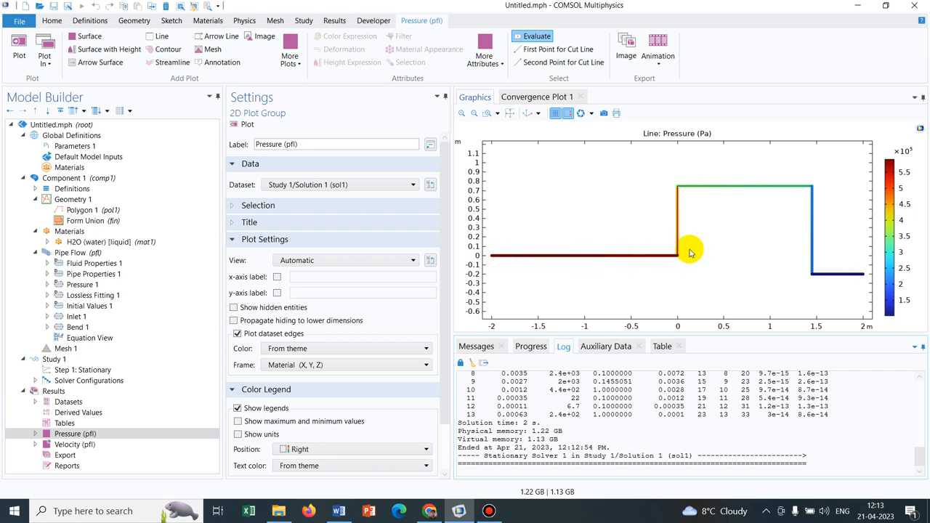
mouse_move(430, 225)
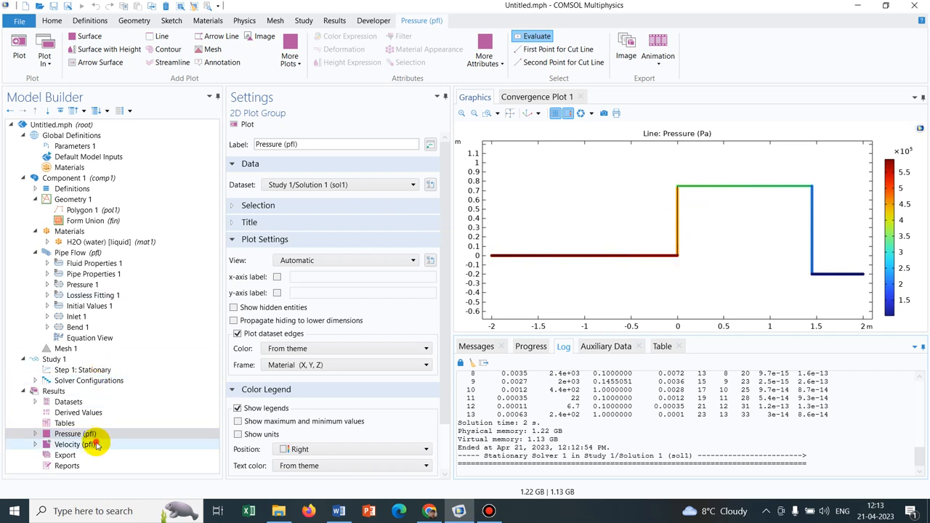
Display the Velocity (pfl) arrow plot along the pipe, peaking at about 15.2
click(75, 443)
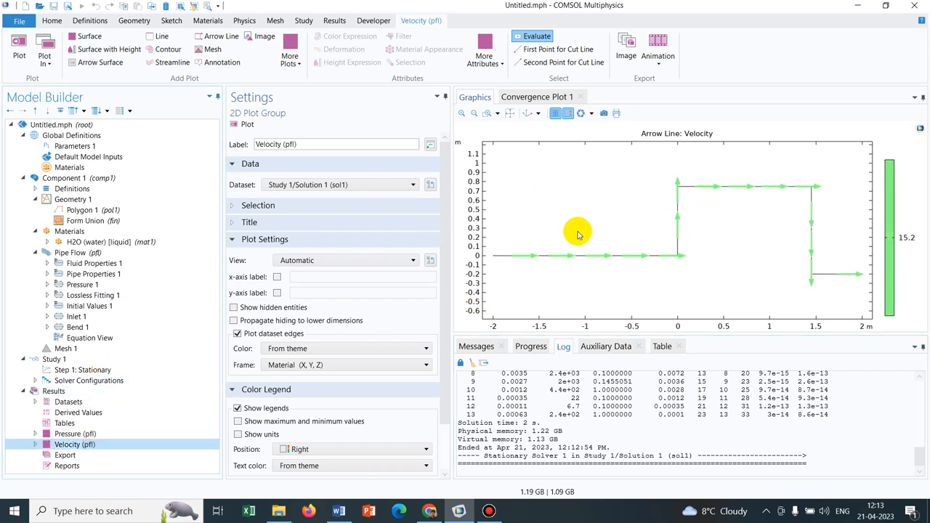
mouse_move(772, 188)
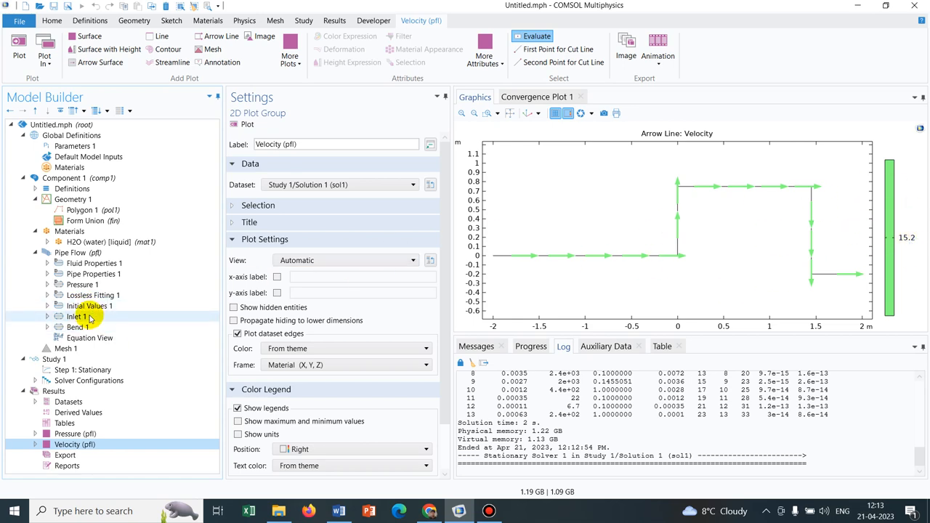
Set the inlet head to 5 m, re-solve, and confirm peak velocity drops to 4.73
click(77, 316)
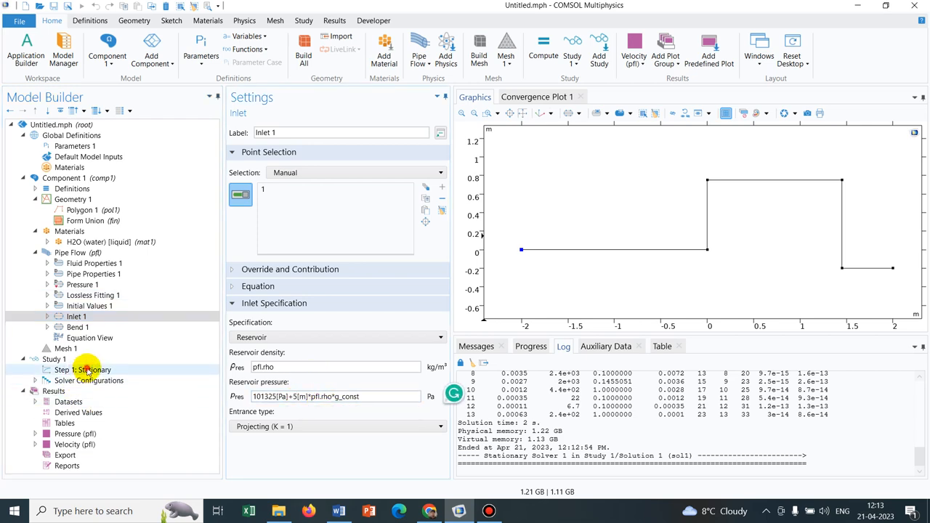
click(82, 369)
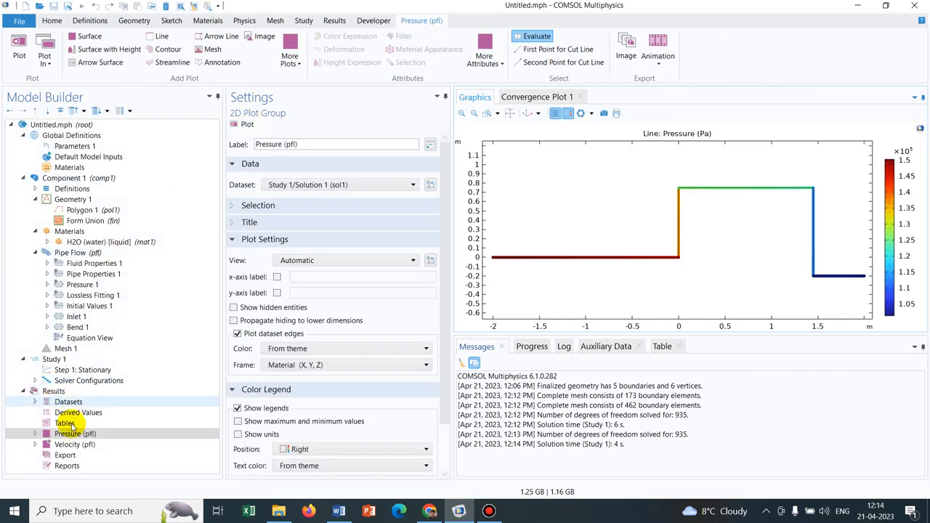
click(74, 444)
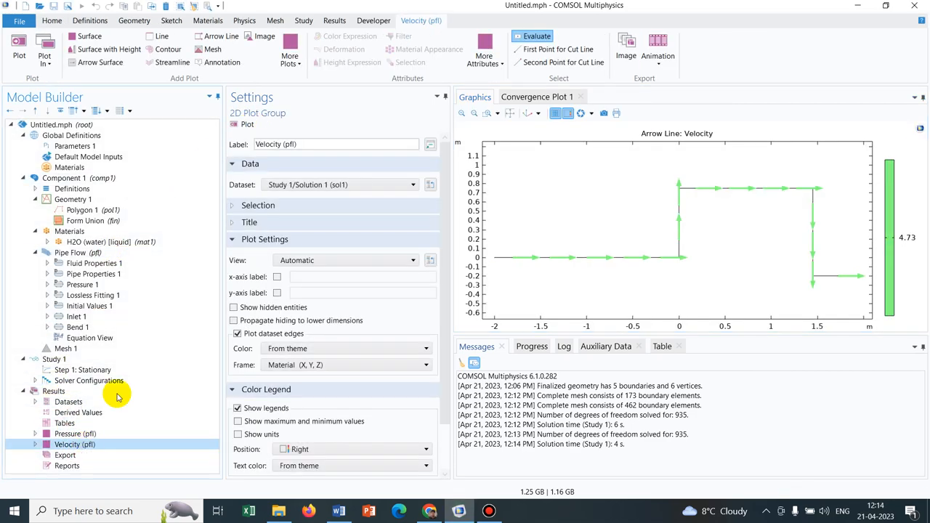
mouse_move(926, 236)
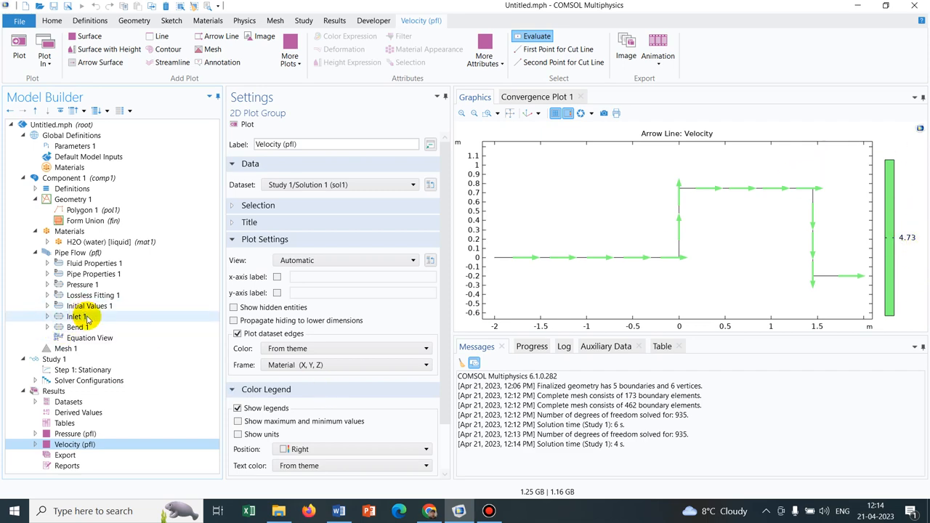
click(76, 316)
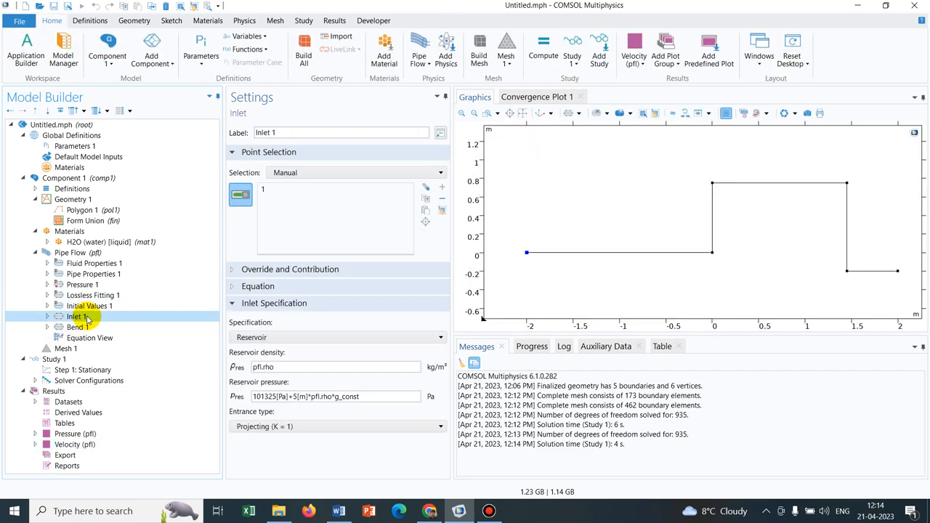